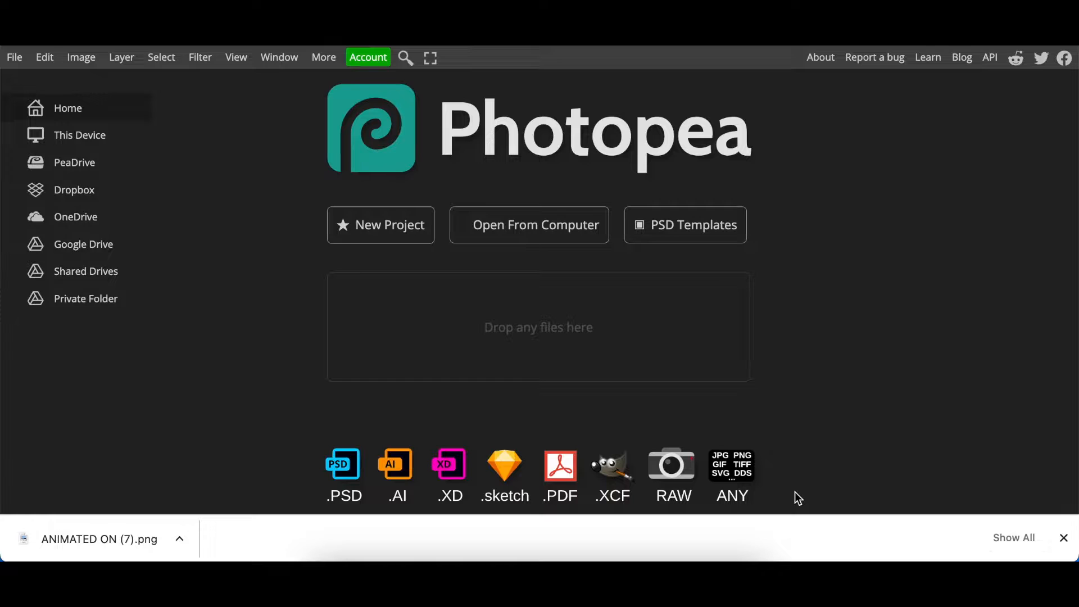
mouse_move(784, 260)
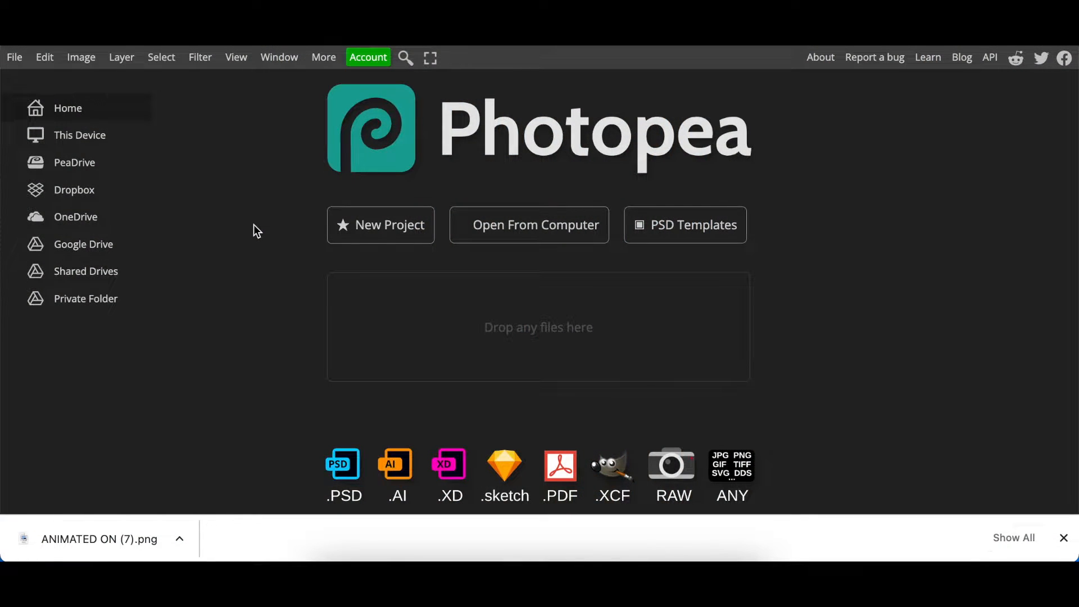
mouse_move(202, 254)
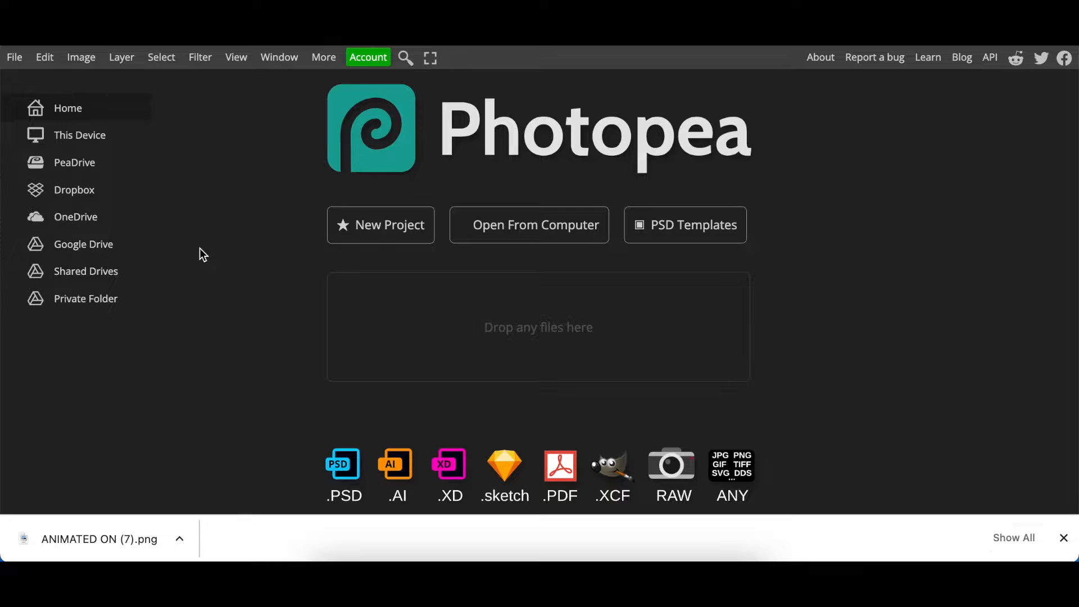
mouse_move(201, 231)
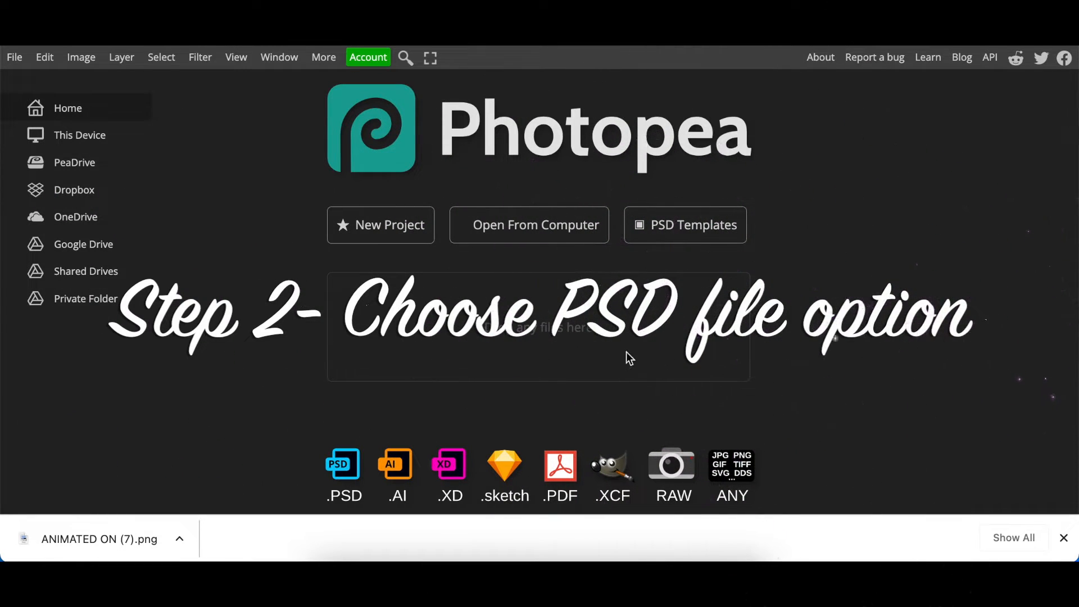
mouse_move(564, 198)
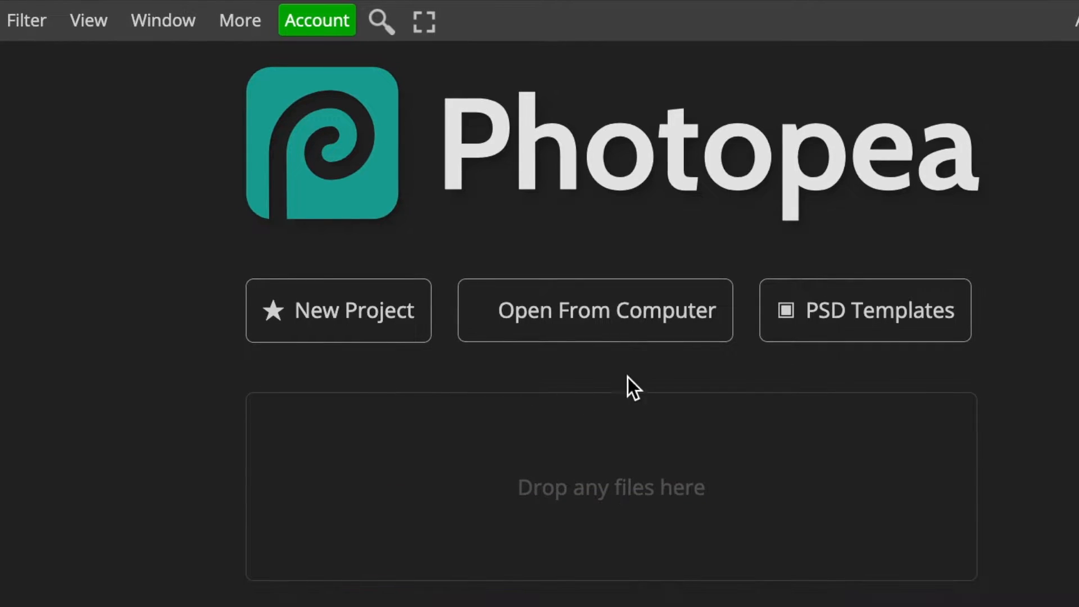
mouse_move(605, 344)
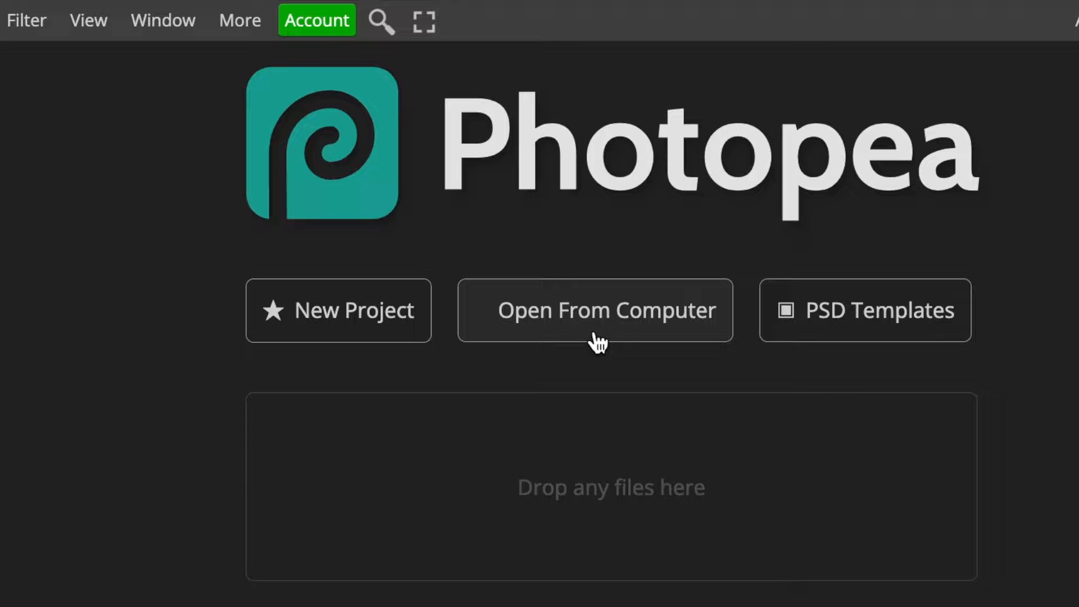
mouse_move(884, 402)
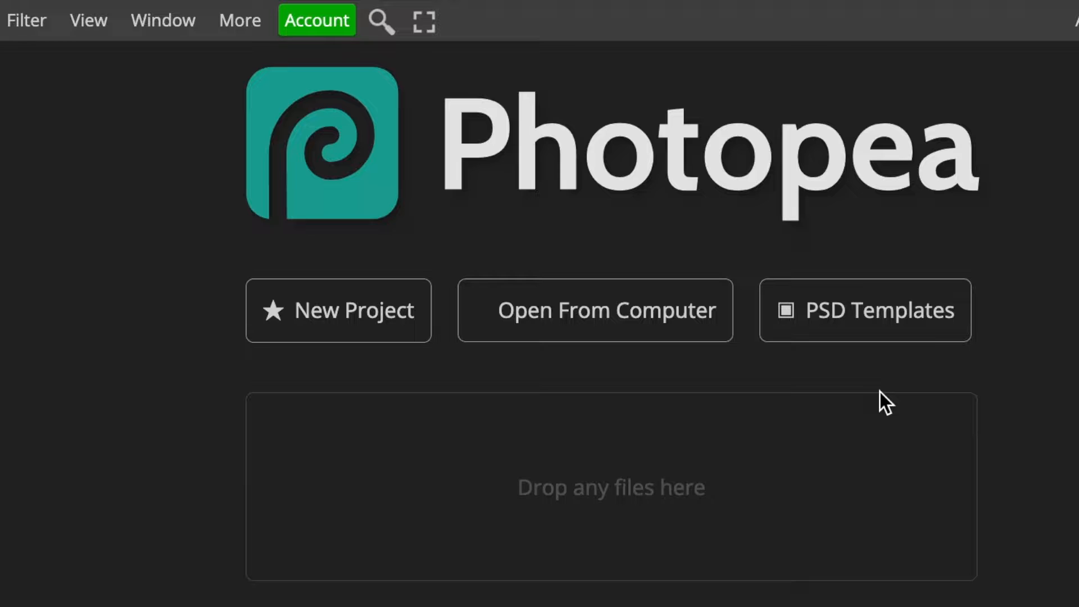
mouse_move(939, 367)
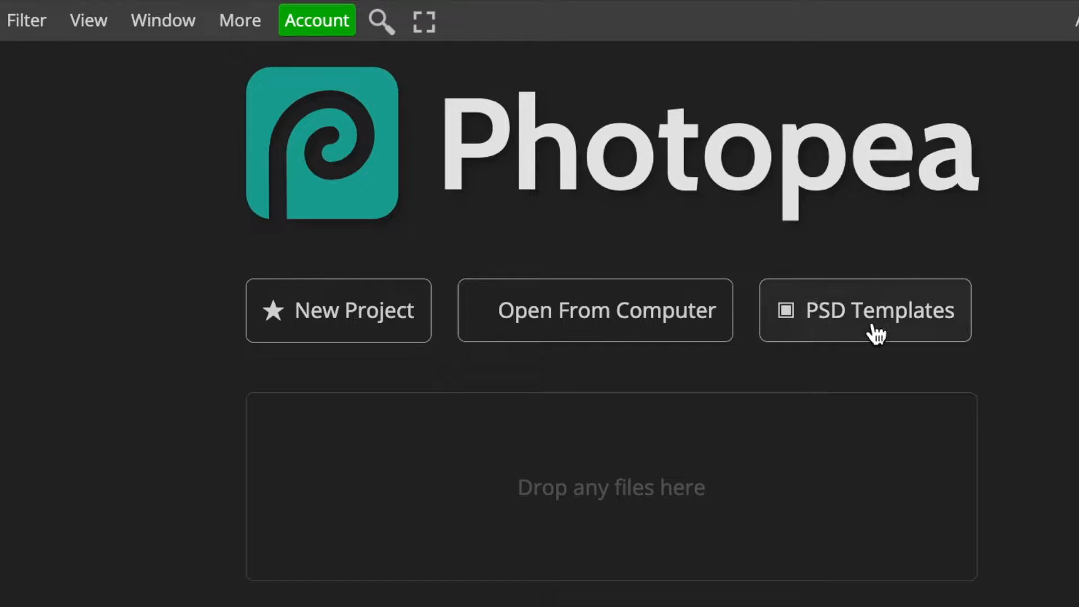
mouse_move(824, 333)
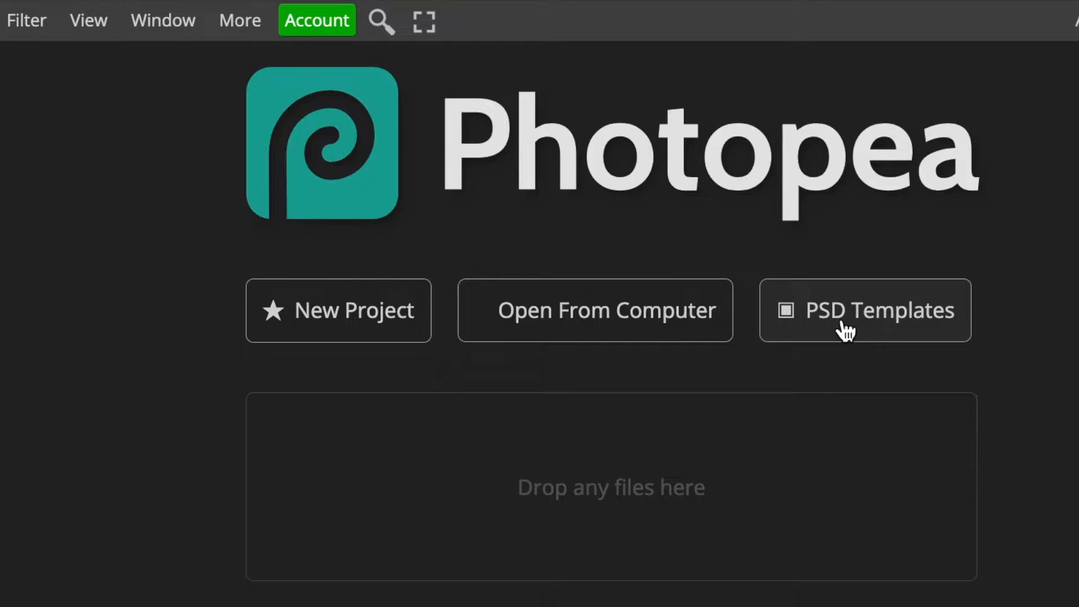
- Browse the PSD Templates gallery down through the Mockups category toward the Paper Logo Mockup
left_click(864, 310)
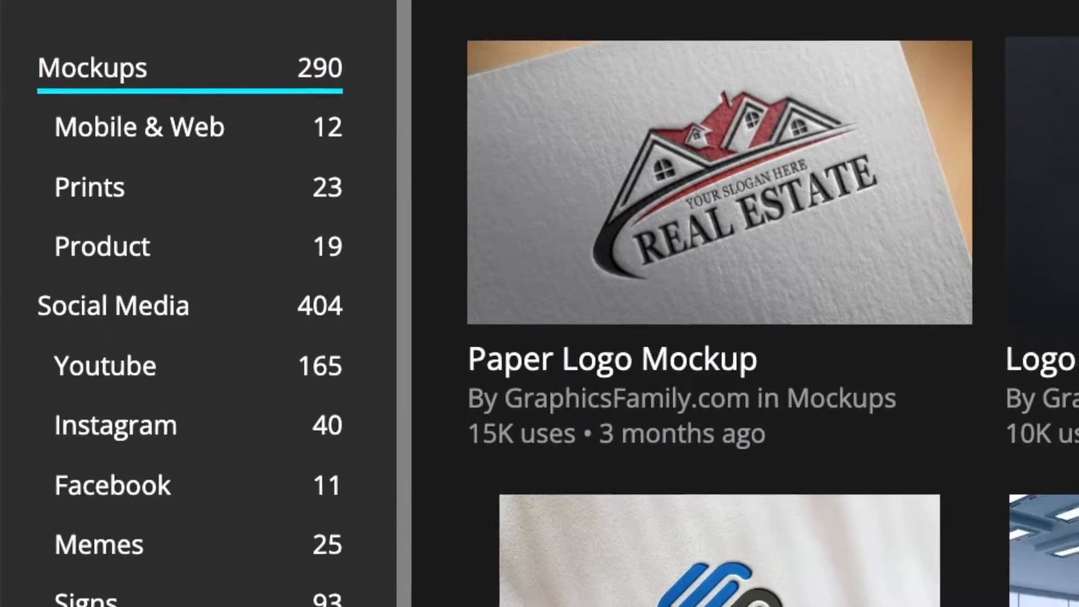
scroll("down", 3)
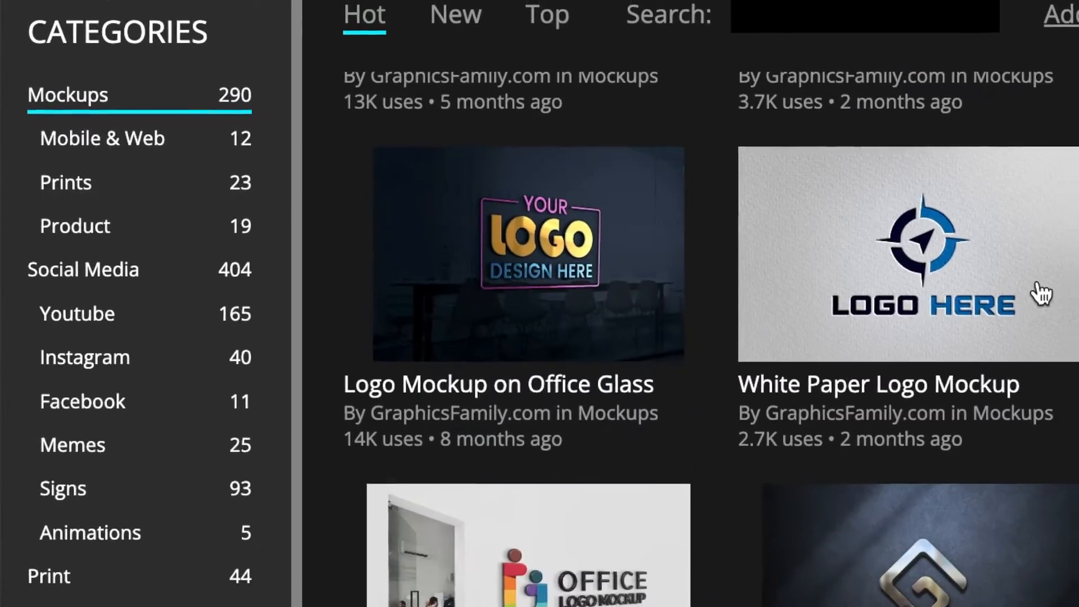
scroll("down", 3)
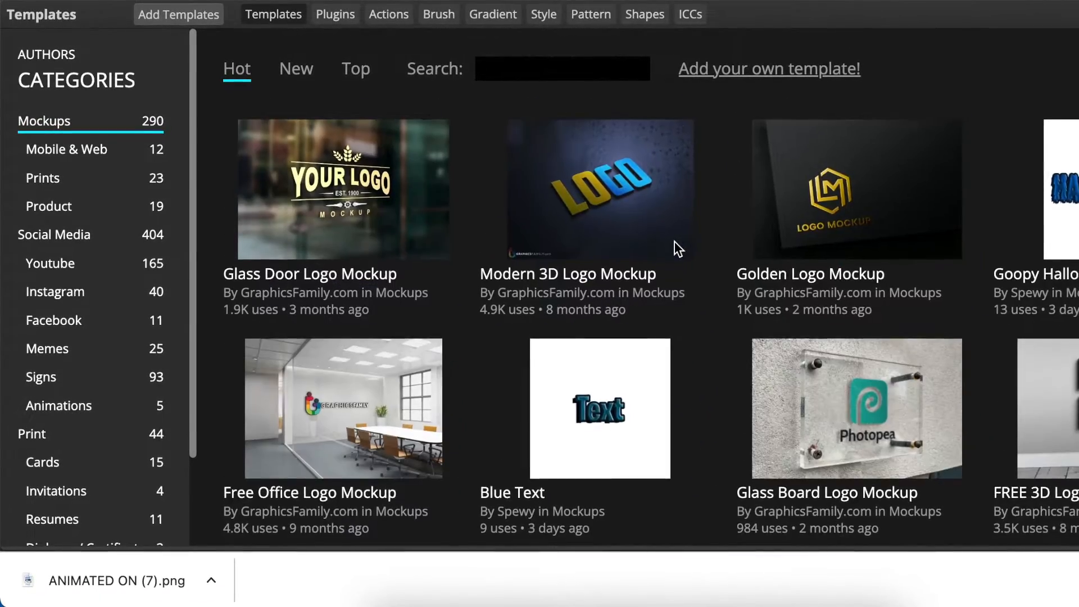
scroll("down", 3)
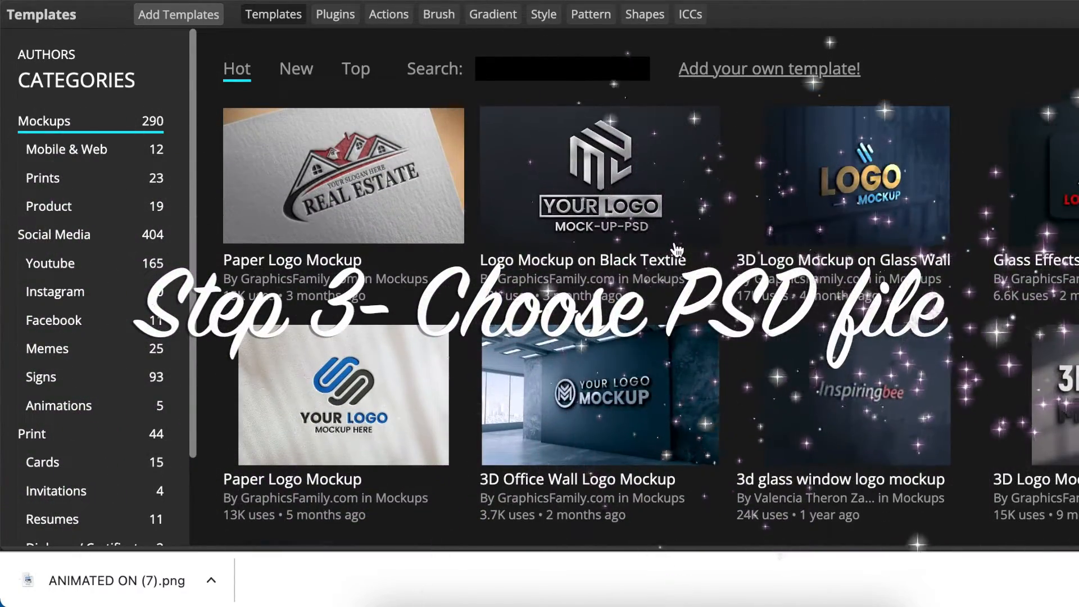
mouse_move(678, 249)
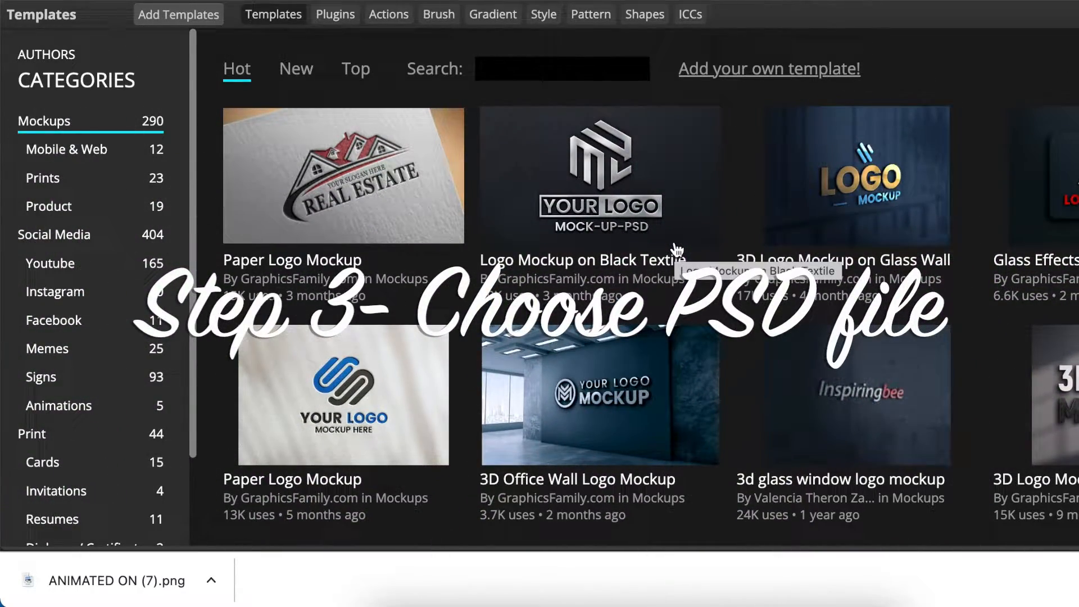
scroll("down", 3)
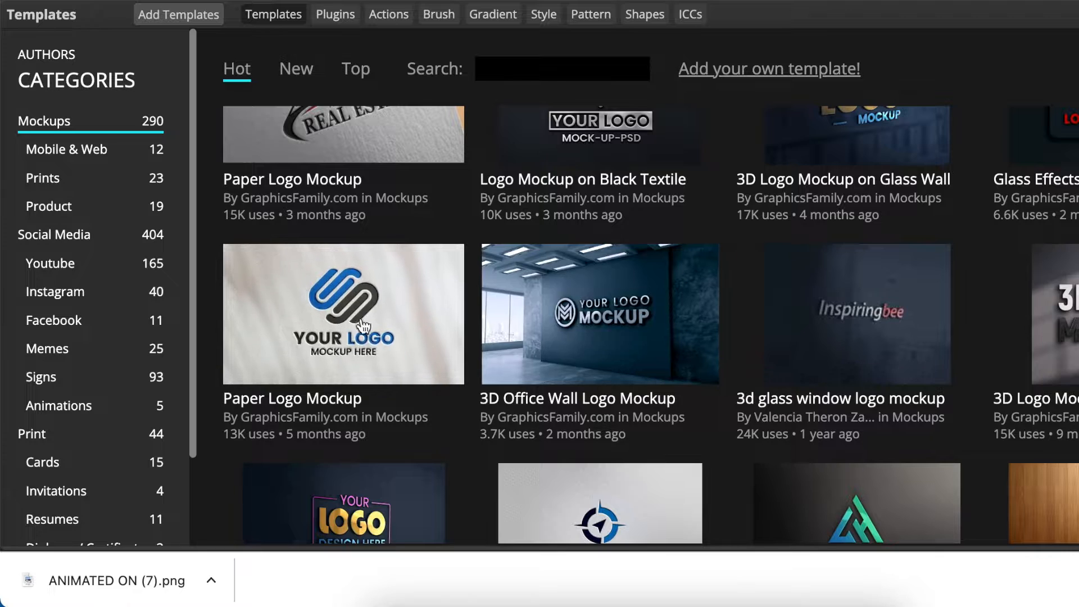
mouse_move(286, 410)
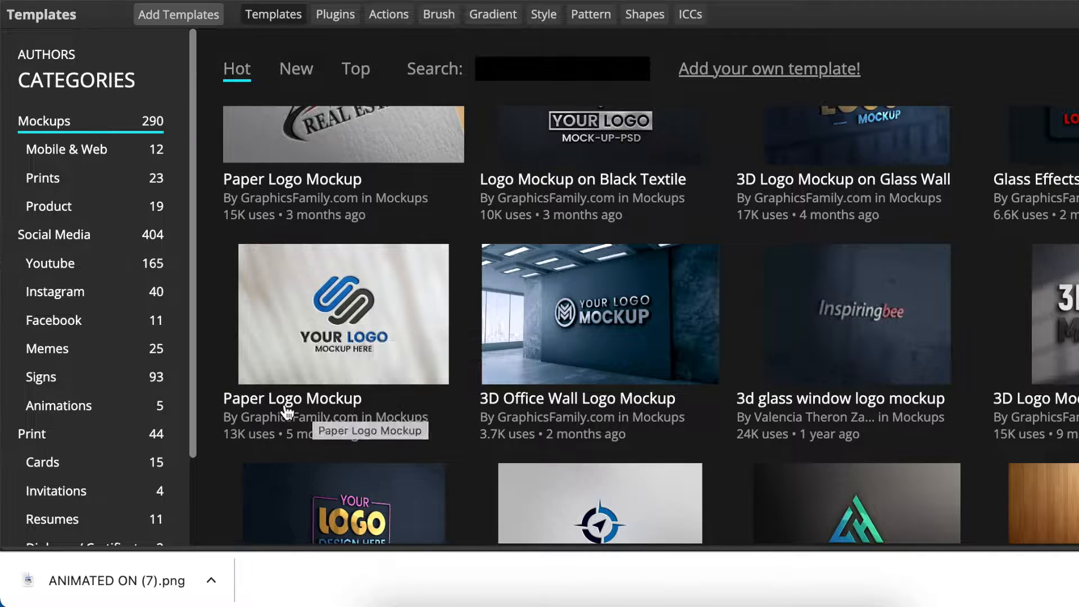
mouse_move(331, 409)
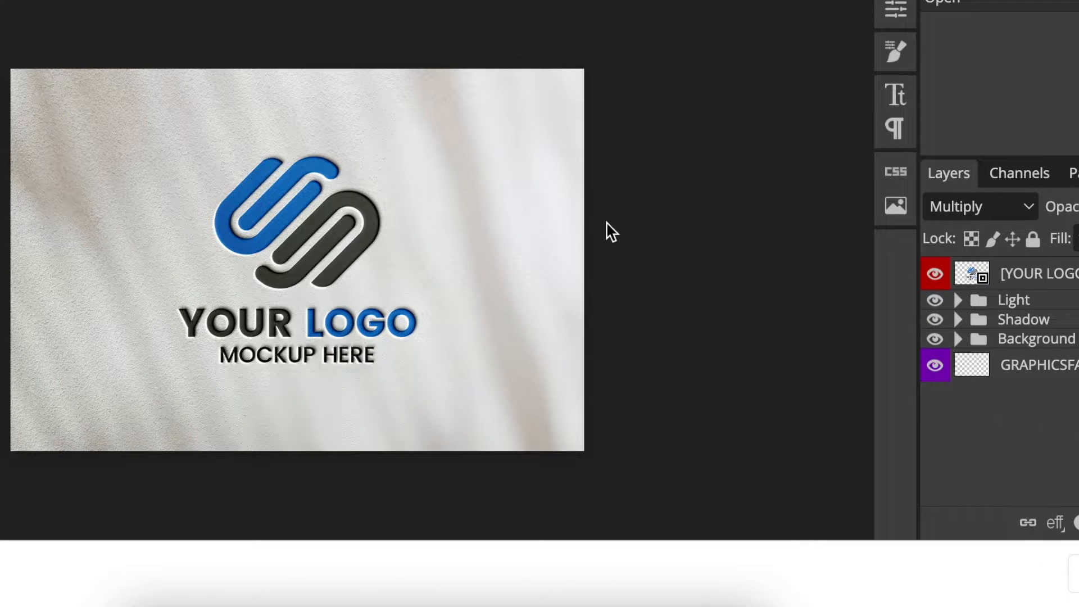
mouse_move(179, 217)
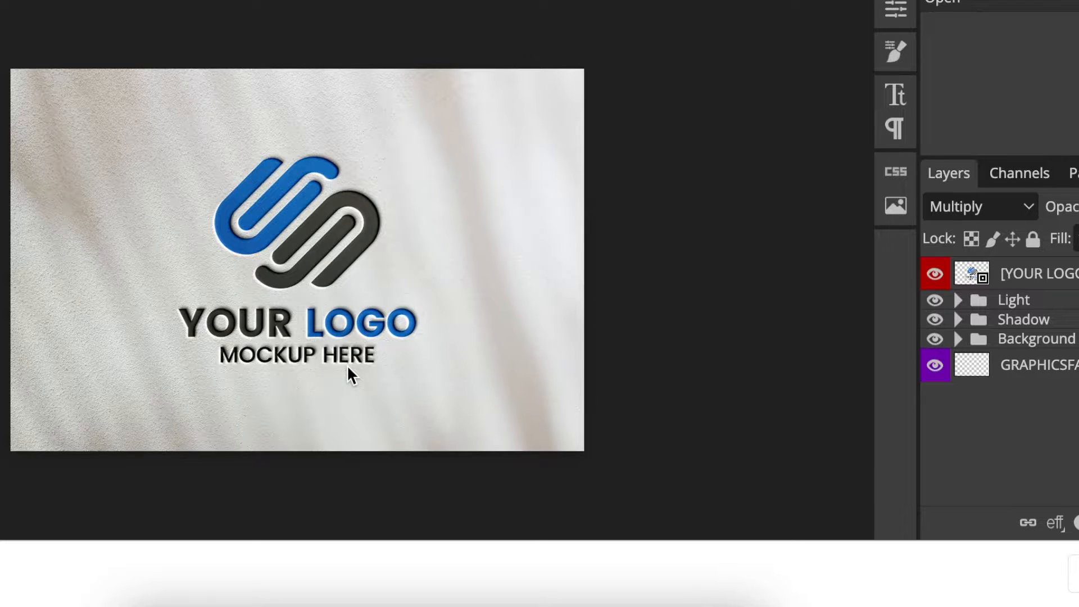
mouse_move(344, 378)
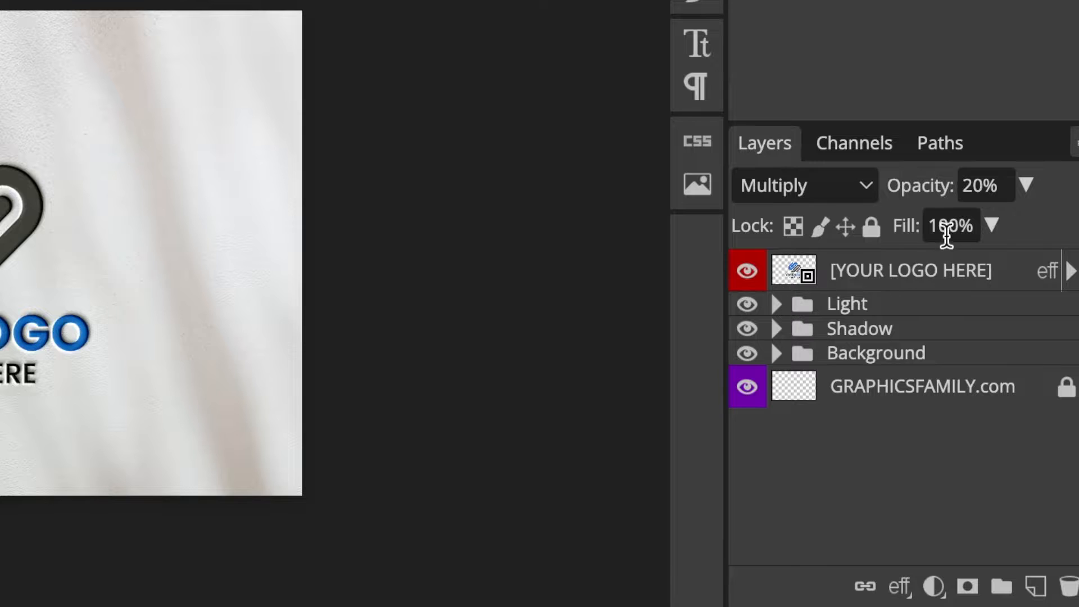
- Enter 100 as the Fill of the [YOUR LOGO HERE] layer
type("100")
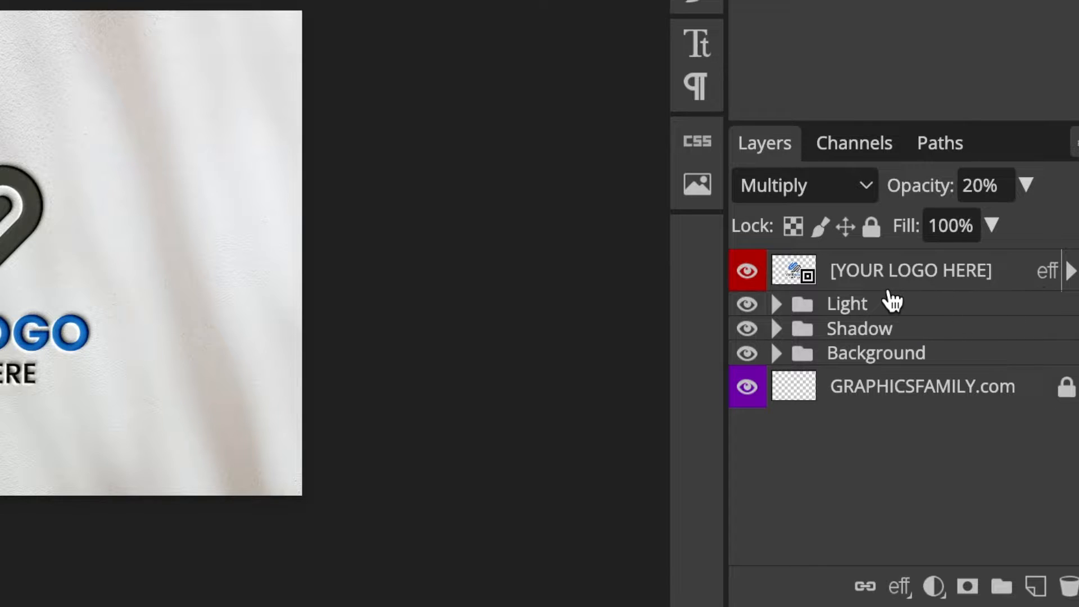
mouse_move(985, 306)
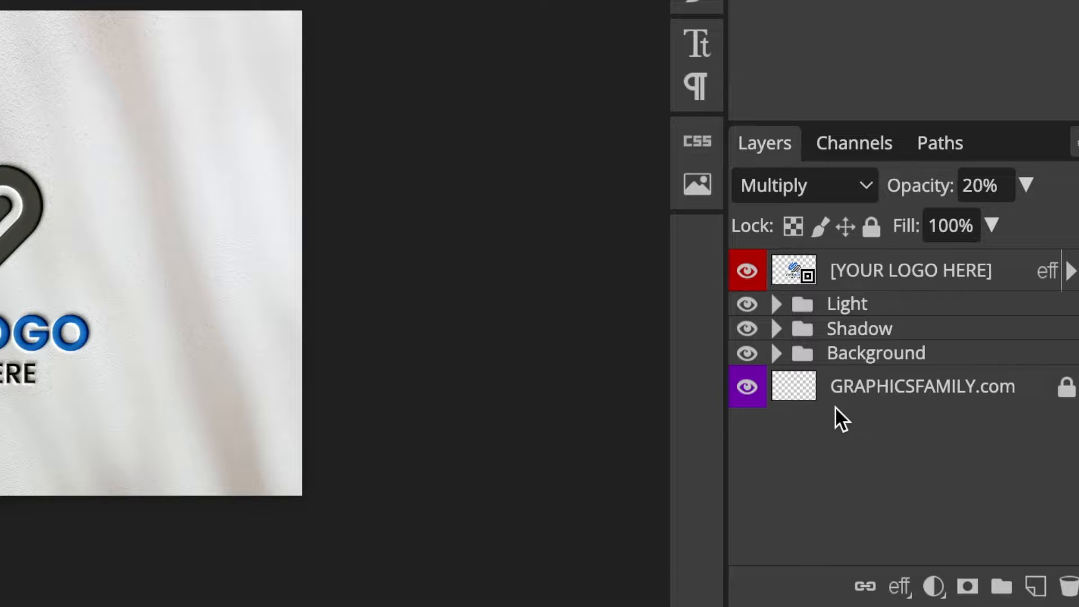
mouse_move(895, 292)
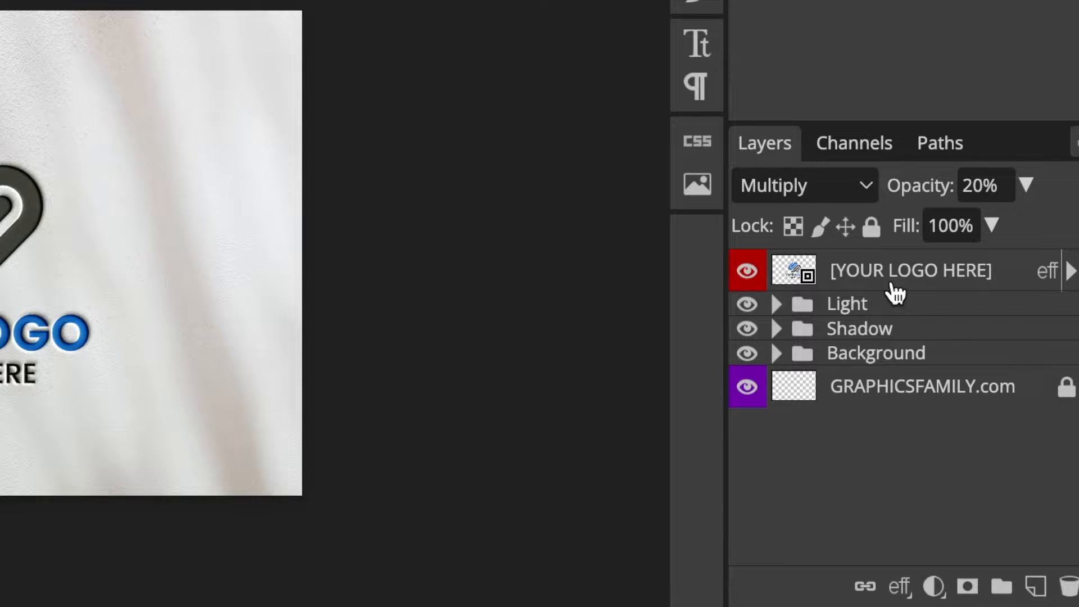
mouse_move(868, 453)
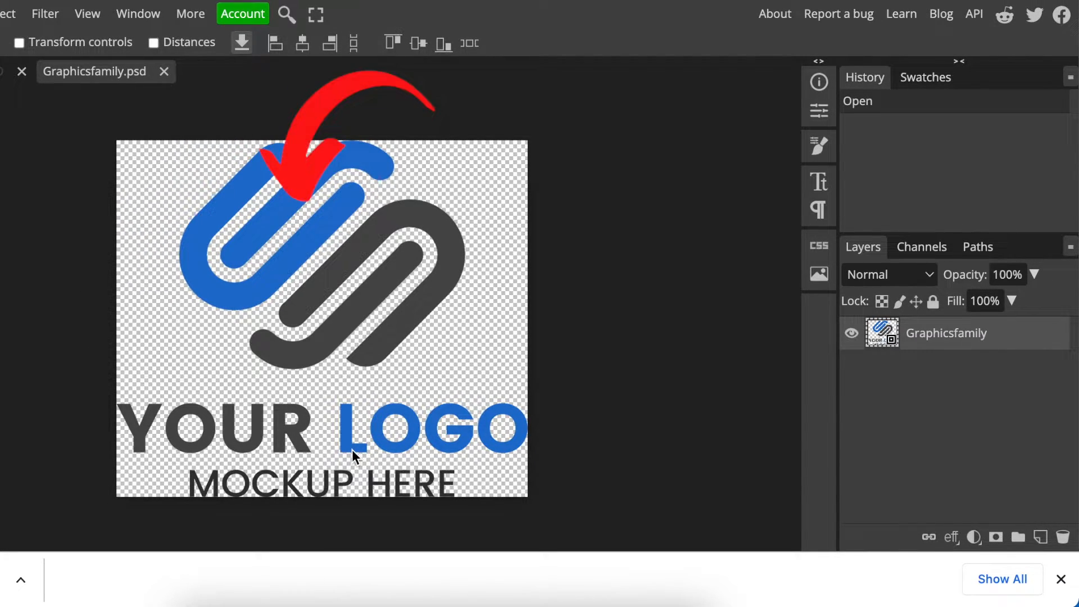
mouse_move(600, 420)
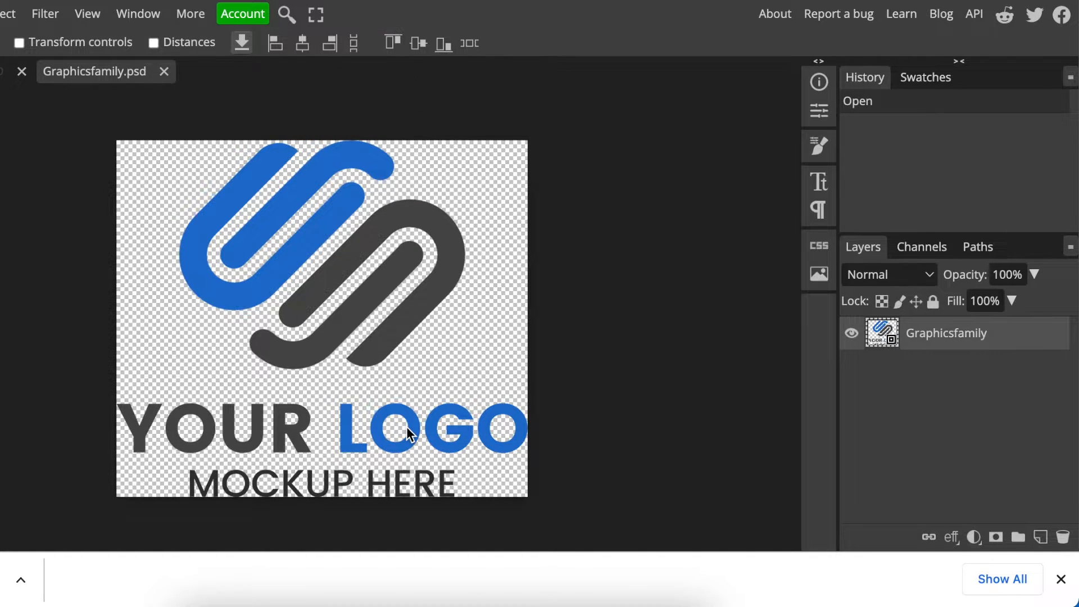
mouse_move(221, 481)
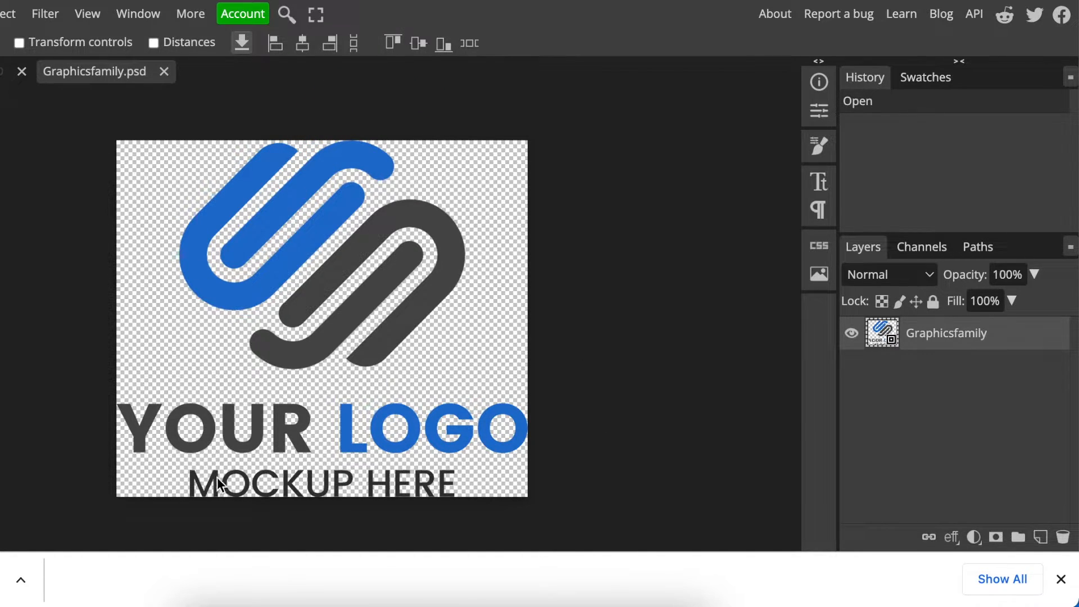
mouse_move(358, 269)
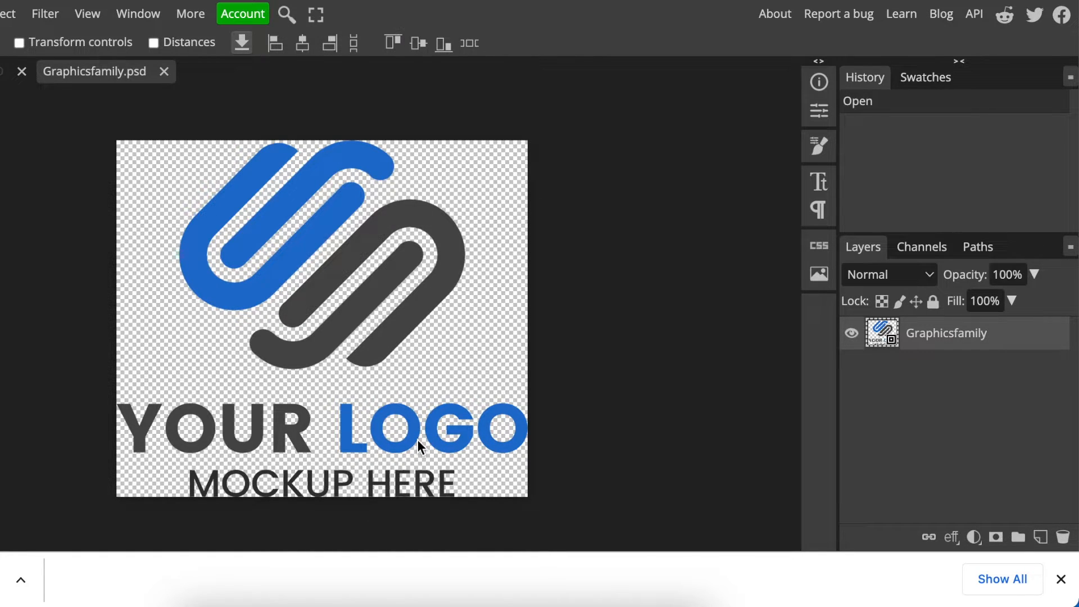
mouse_move(395, 364)
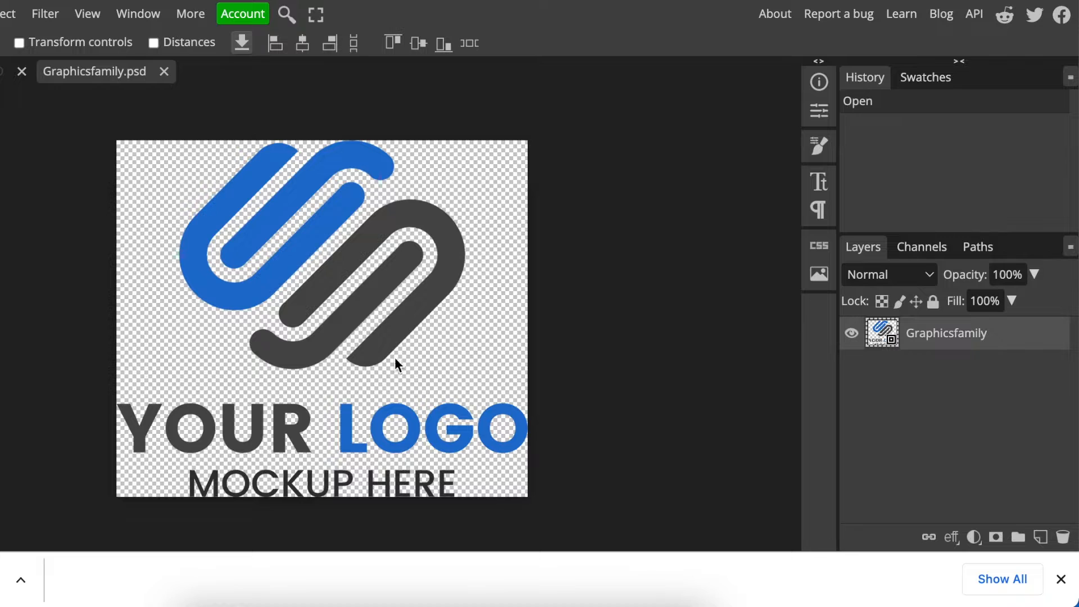
mouse_move(229, 429)
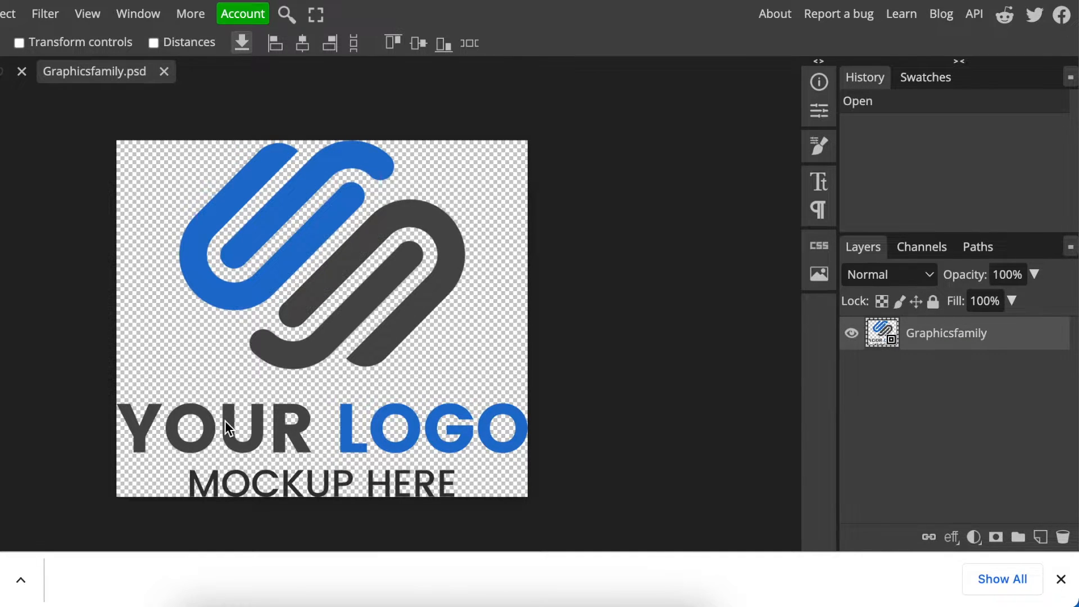
mouse_move(209, 240)
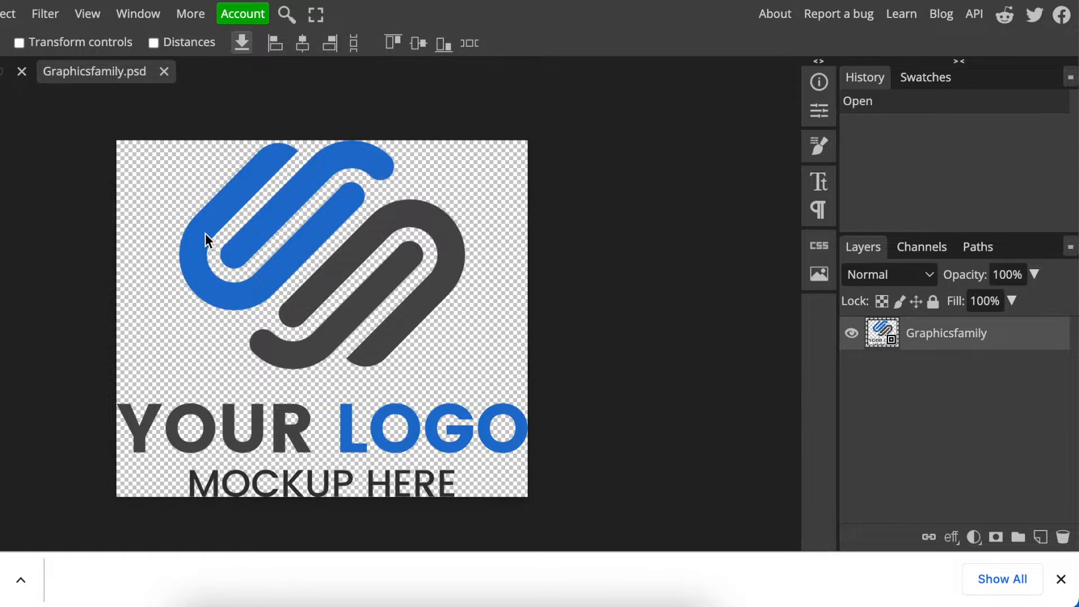
mouse_move(234, 186)
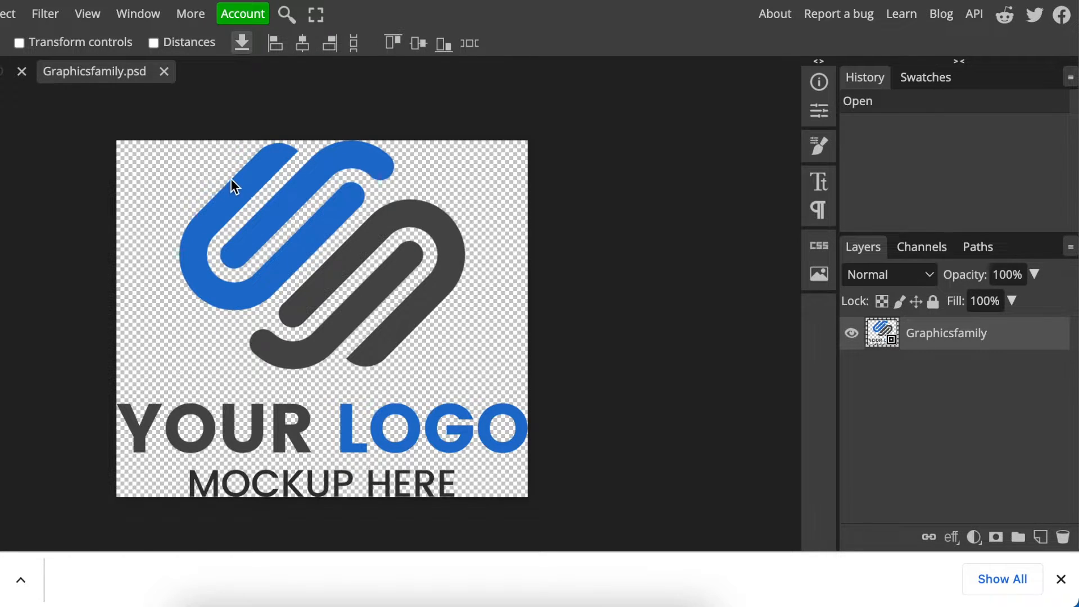
mouse_move(279, 444)
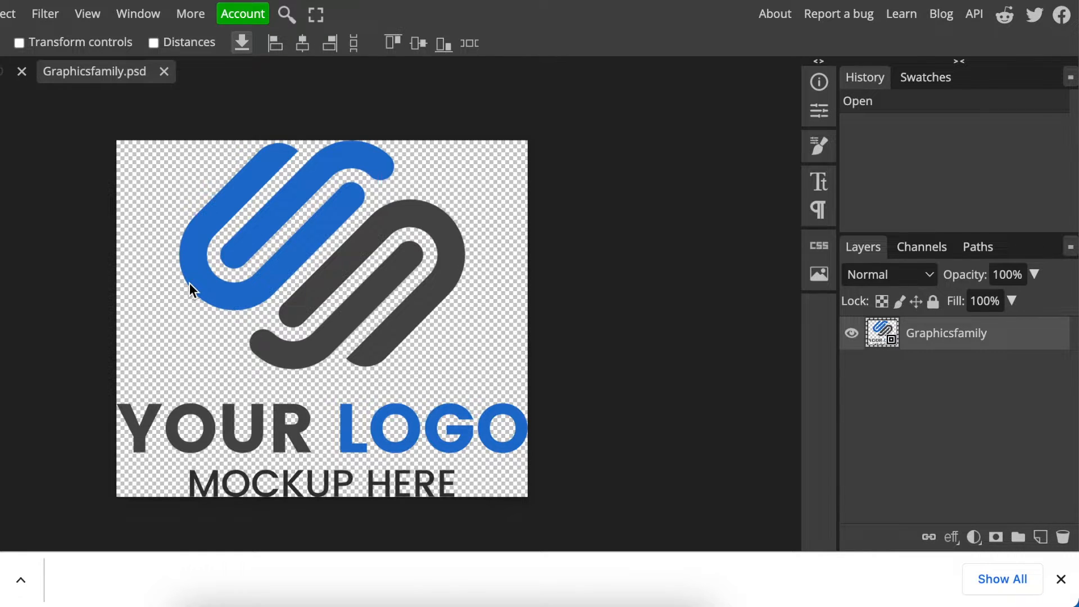
mouse_move(340, 282)
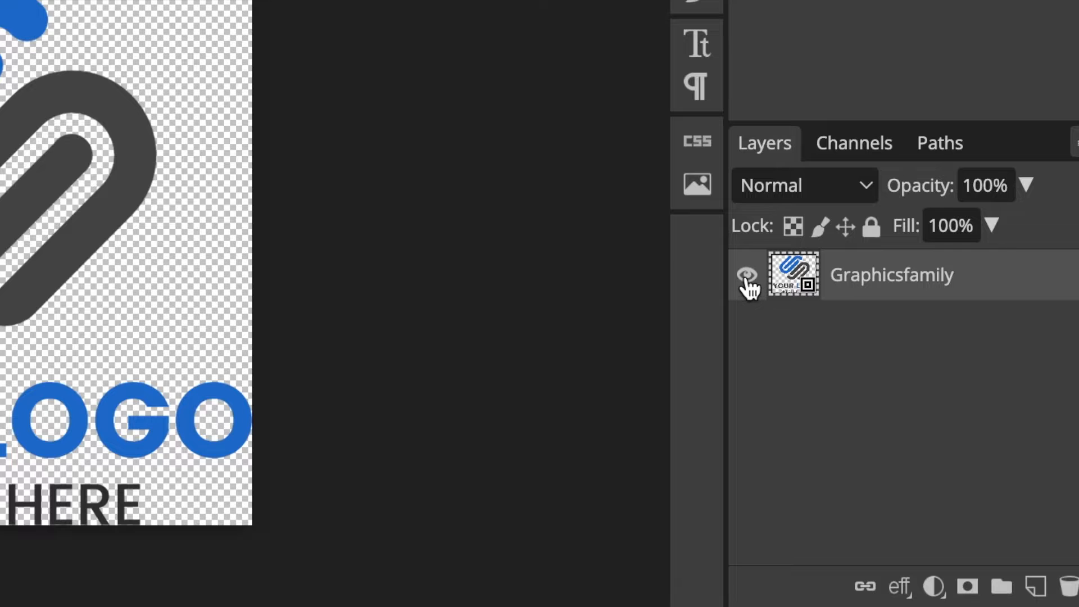
- Hide the Graphicsfamily placeholder layer in the smart object
left_click(747, 275)
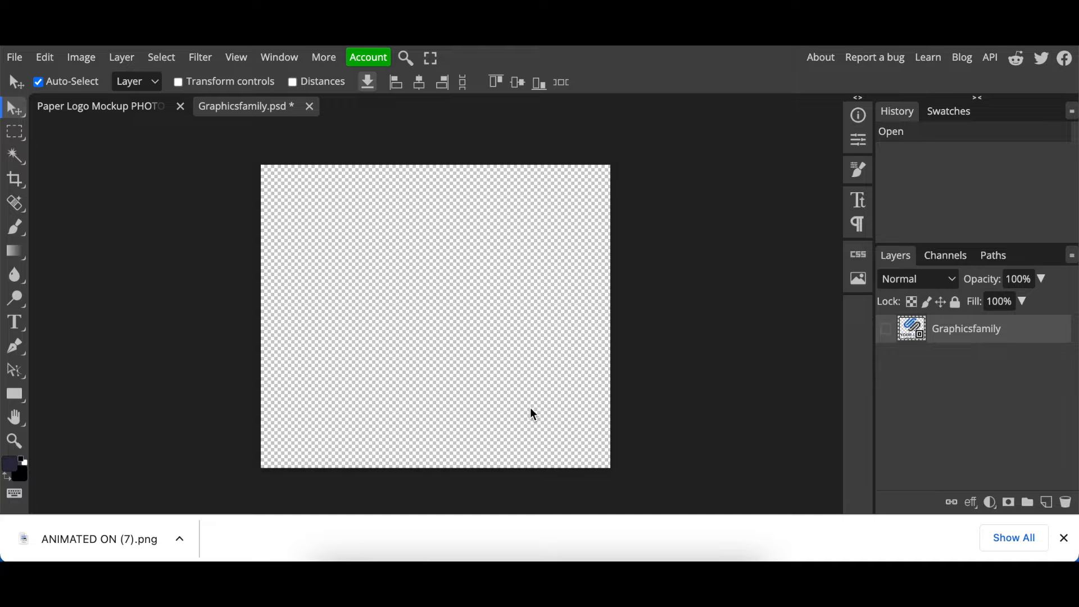
mouse_move(337, 420)
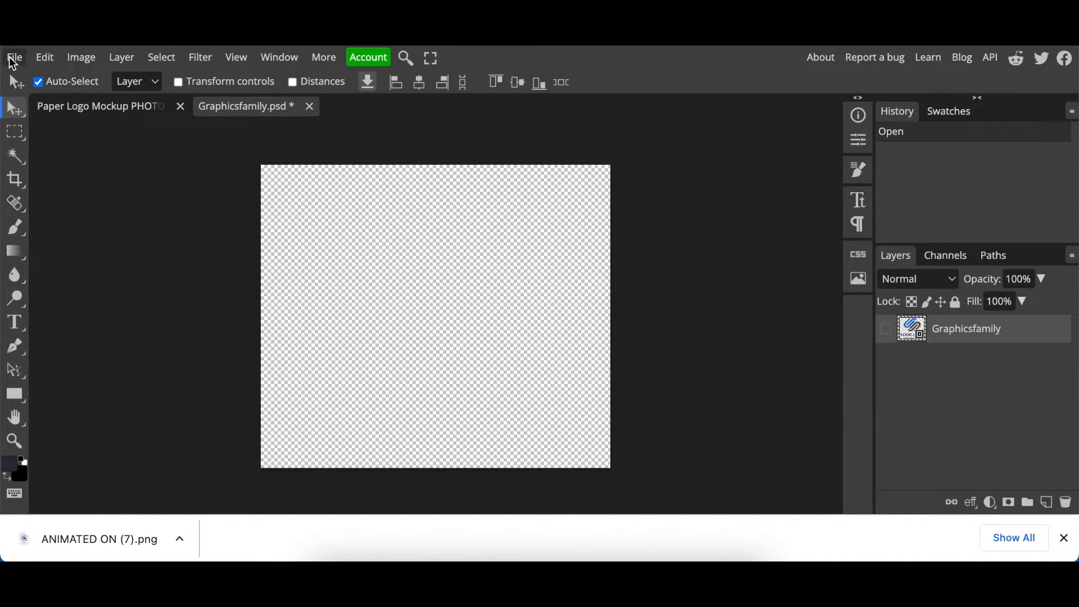
left_click(13, 58)
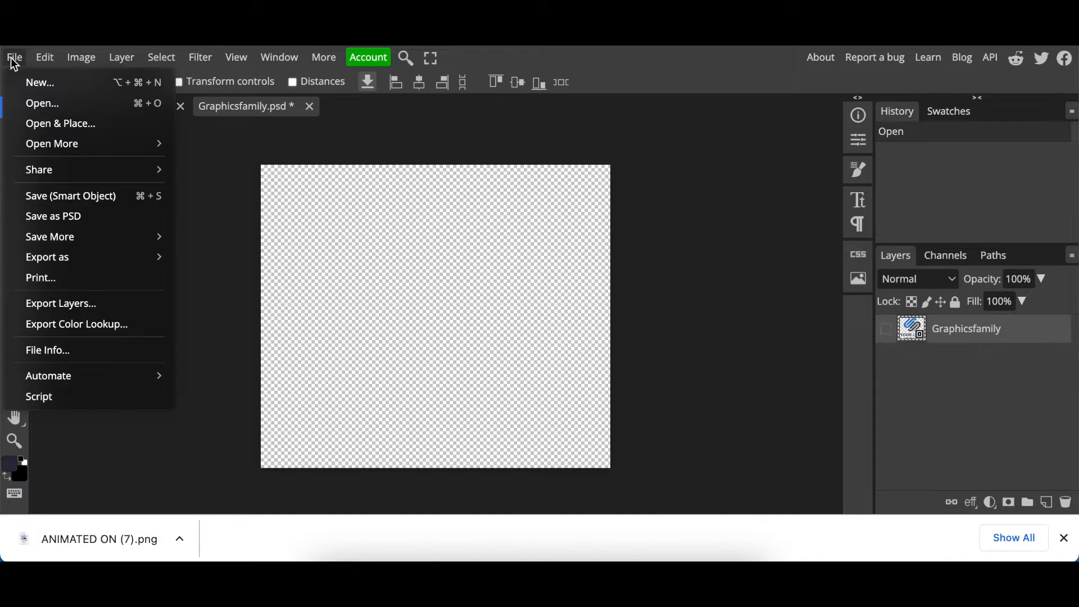
mouse_move(69, 131)
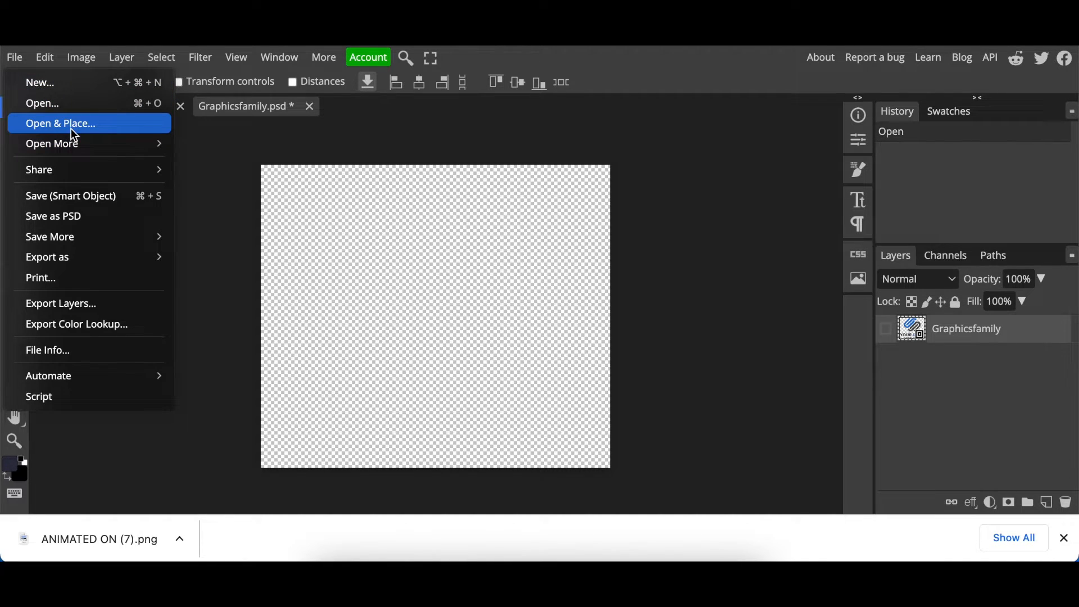
left_click(60, 123)
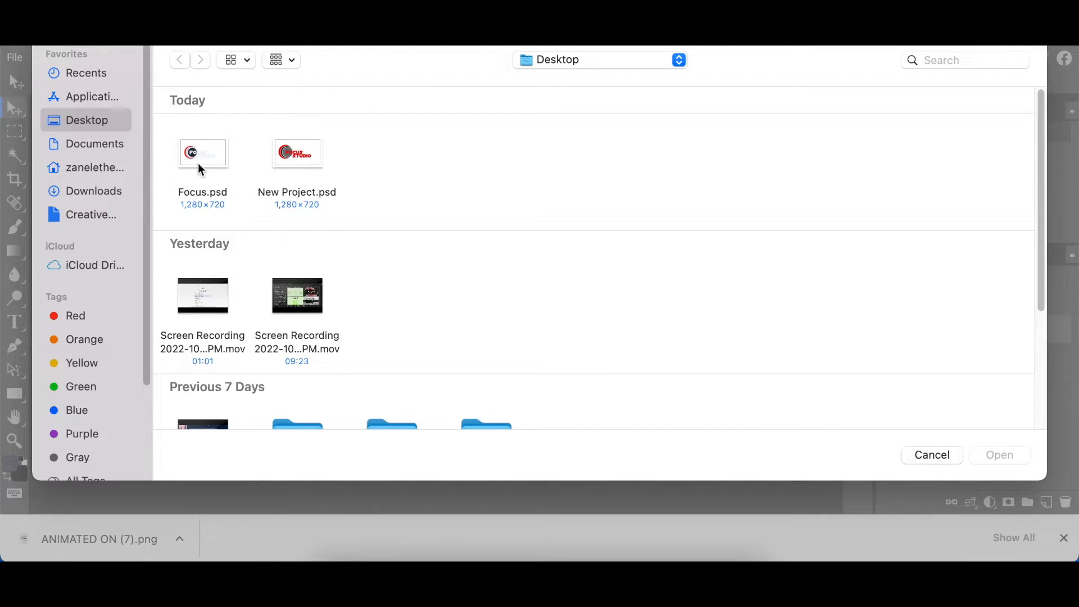
mouse_move(214, 163)
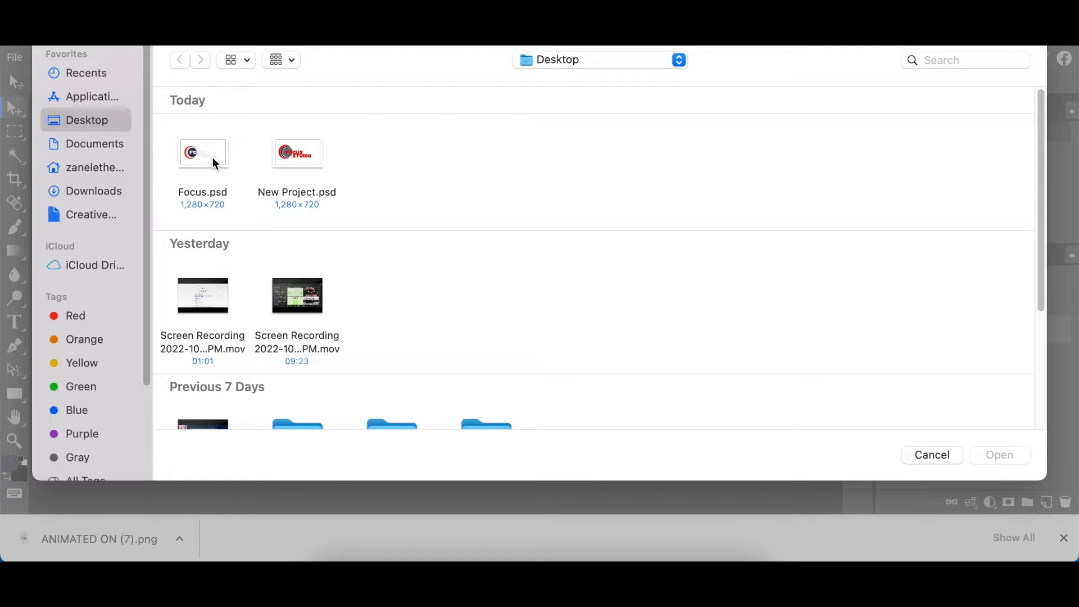
left_click(203, 152)
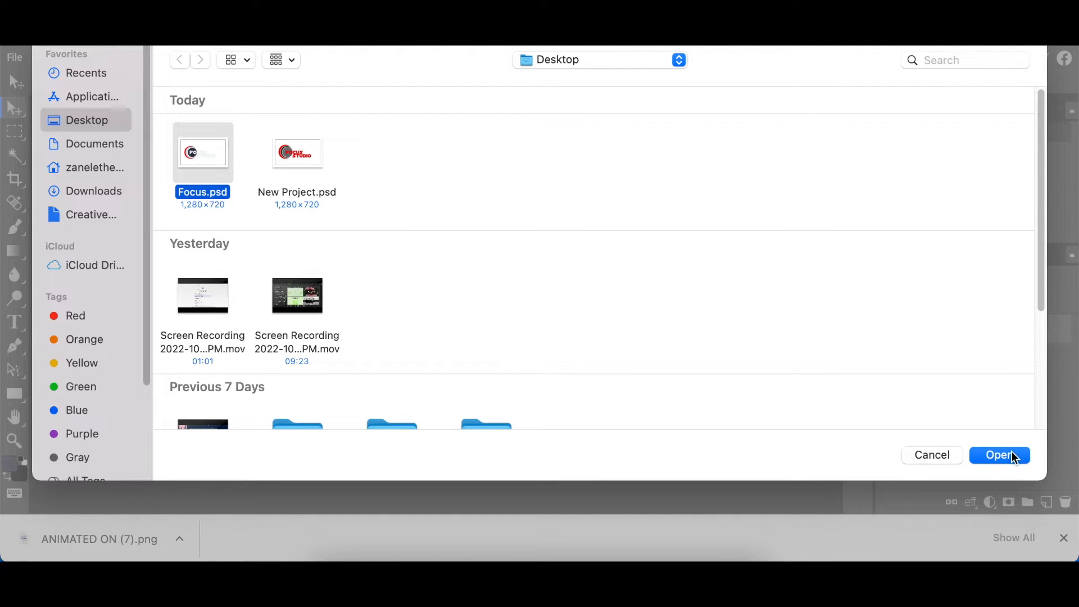
left_click(999, 455)
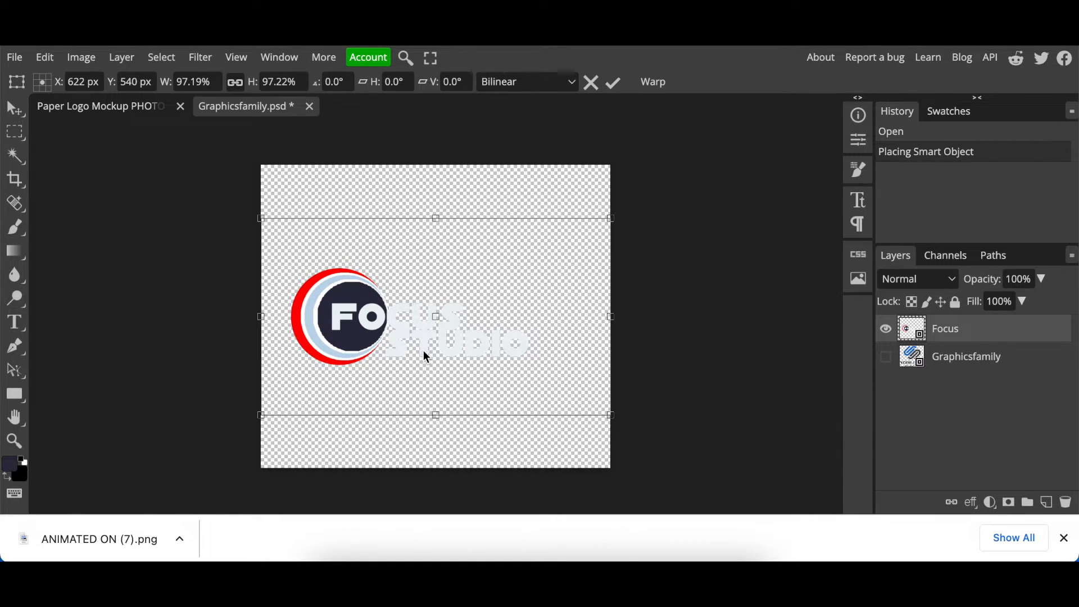
mouse_move(611, 82)
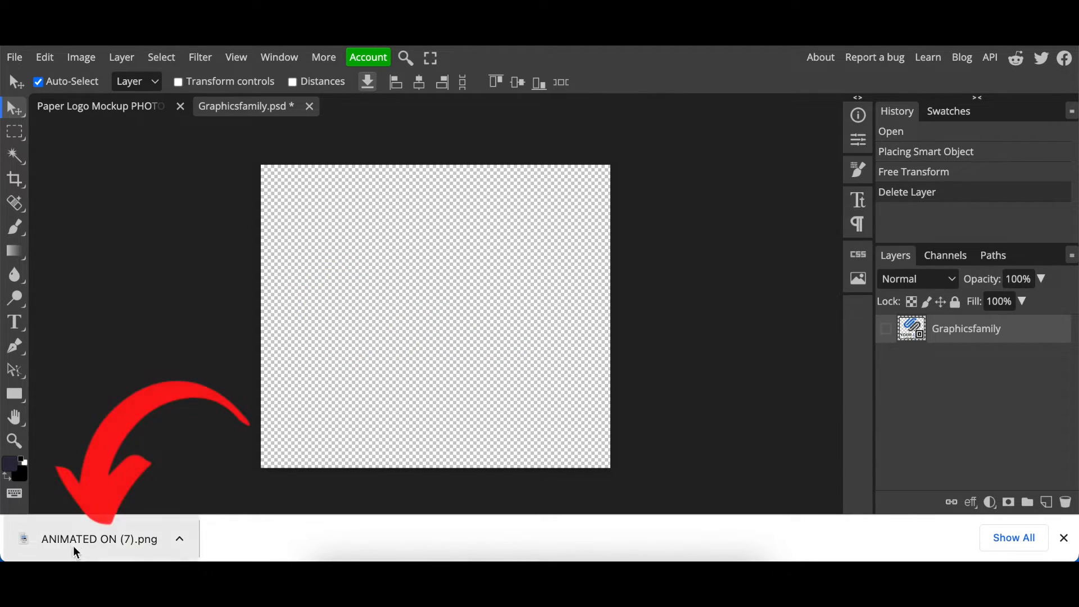
mouse_move(331, 532)
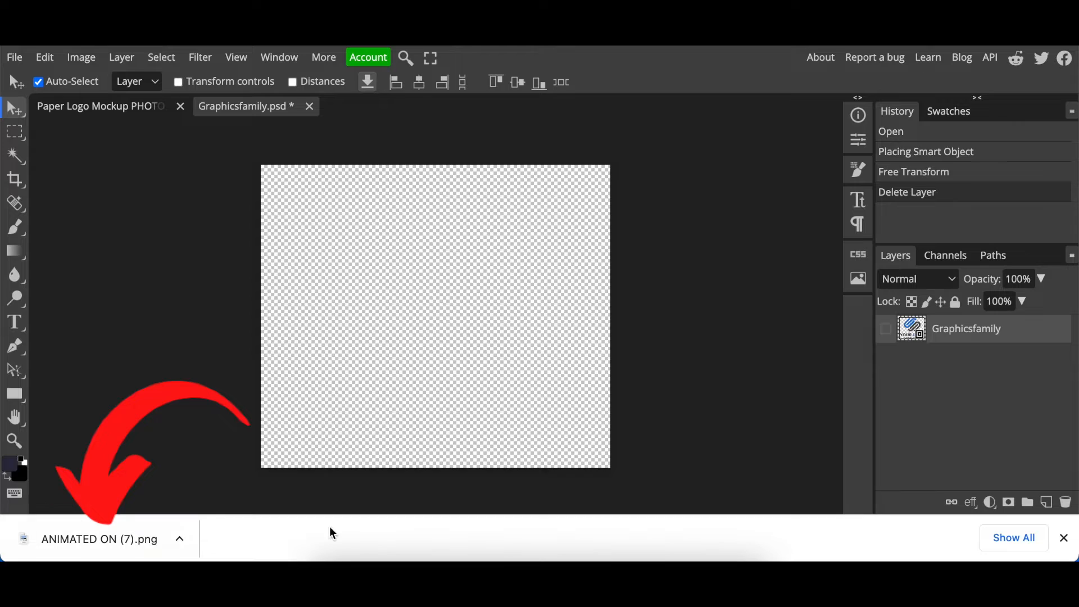
mouse_move(708, 537)
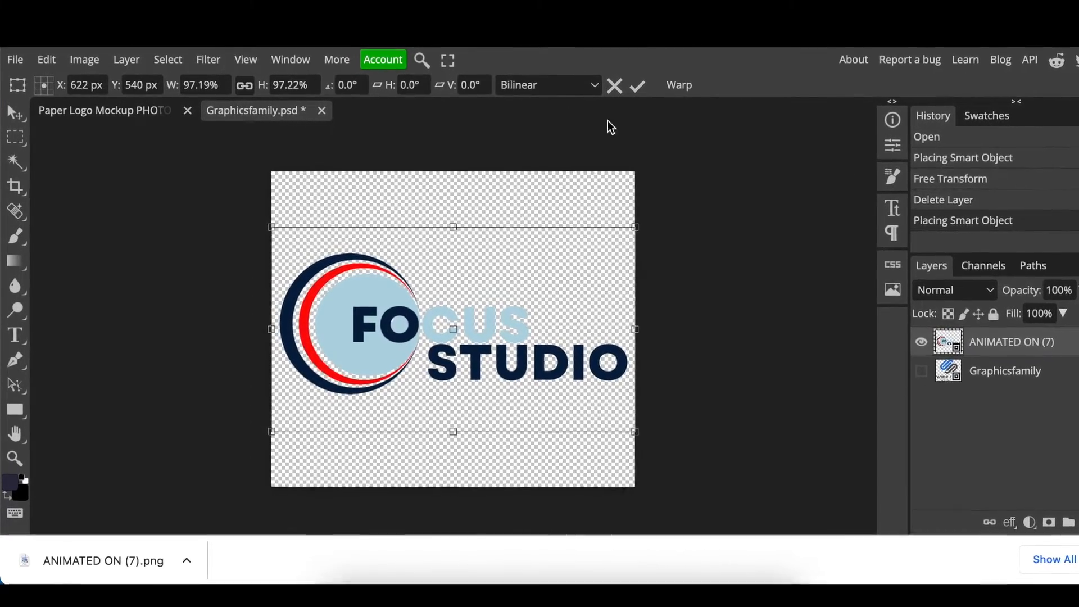
- Commit placement of the Focus Studio logo PNG on the canvas
left_click(635, 85)
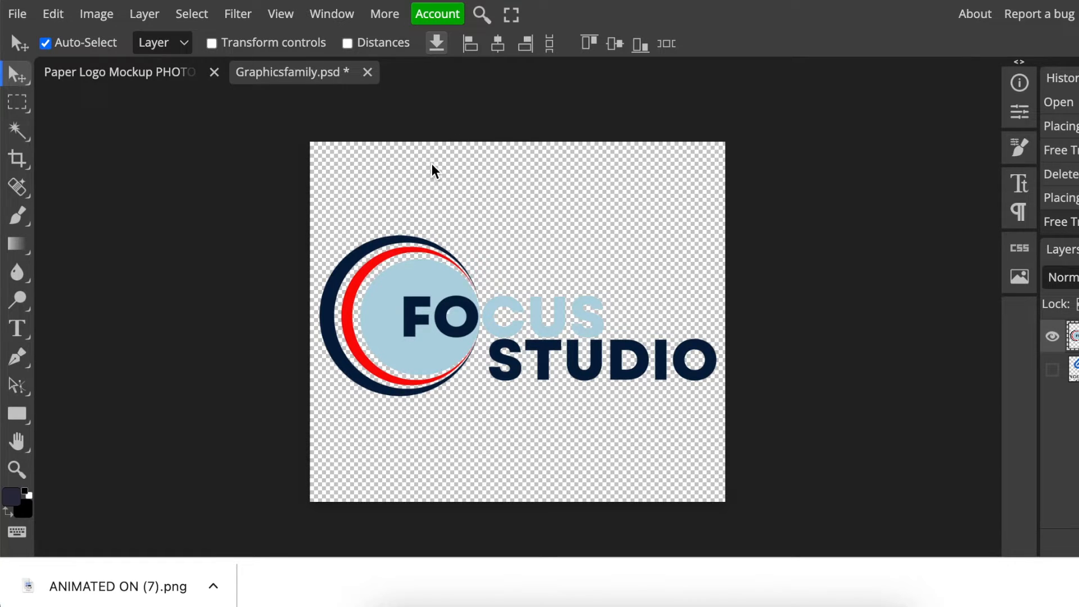
mouse_move(399, 237)
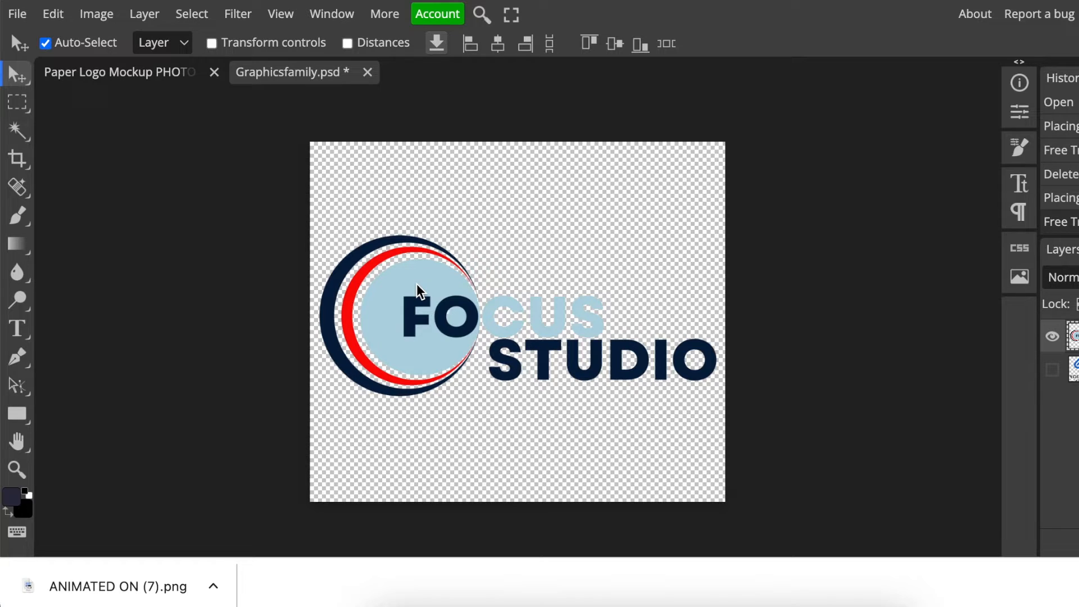
mouse_move(596, 200)
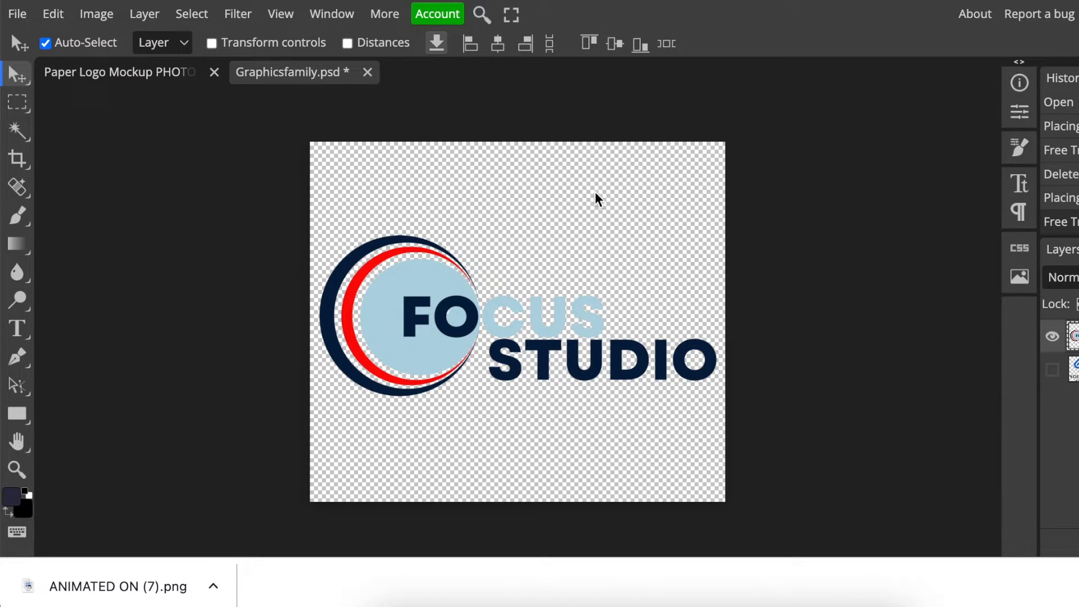
mouse_move(358, 468)
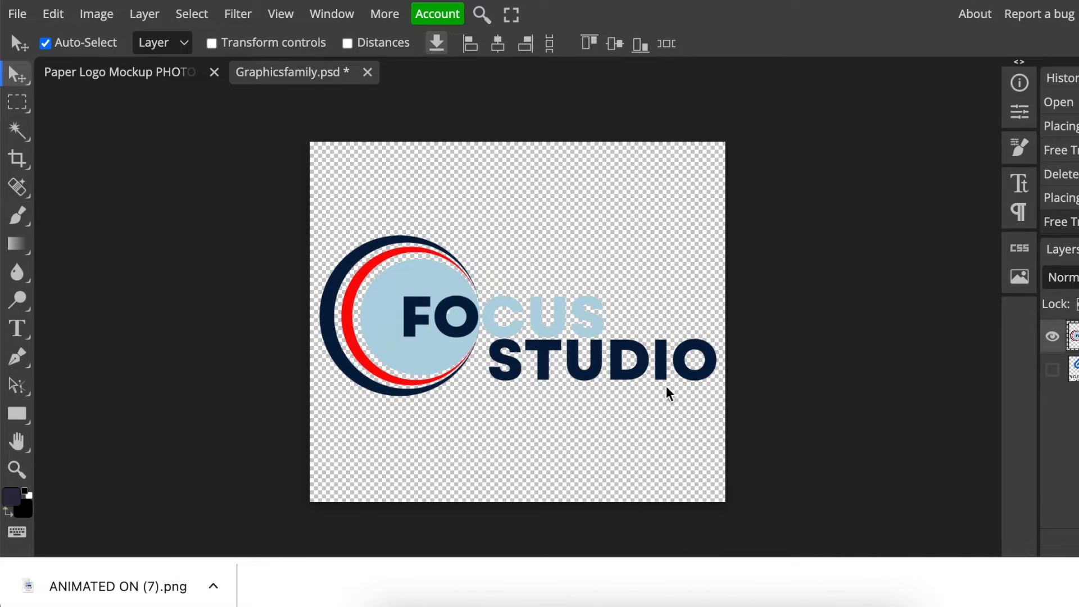
mouse_move(353, 285)
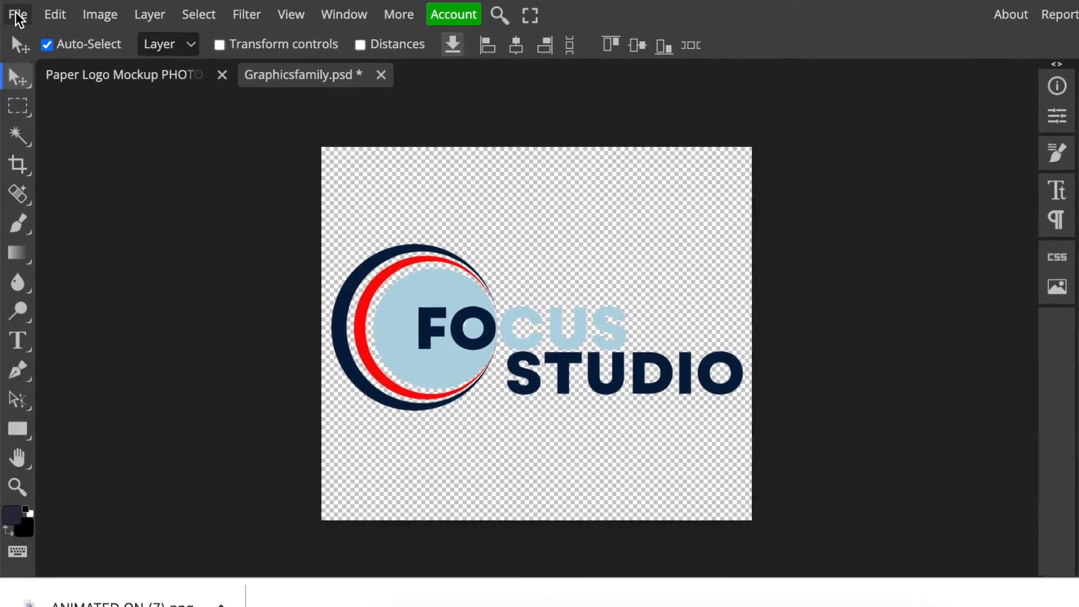
- Save the Graphicsfamily.psd smart object with File > Save (Smart Object)
left_click(17, 14)
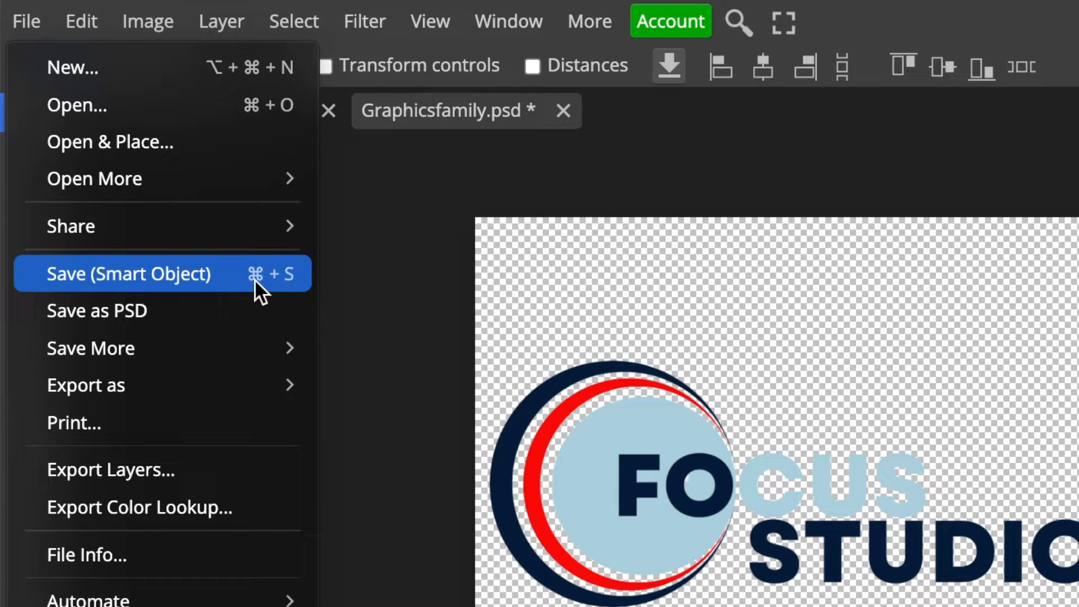
mouse_move(248, 288)
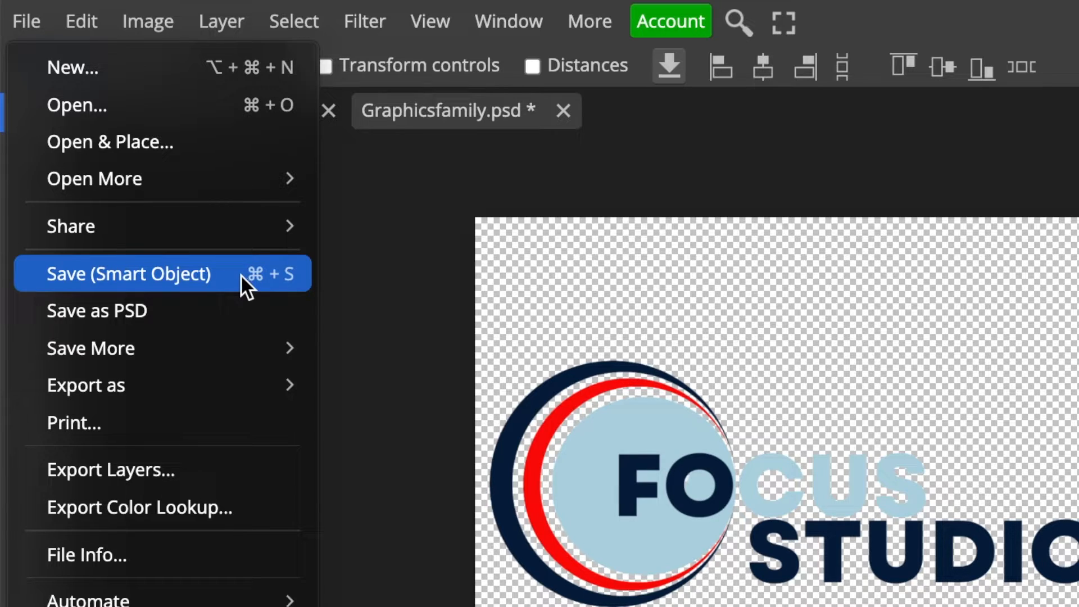
left_click(127, 273)
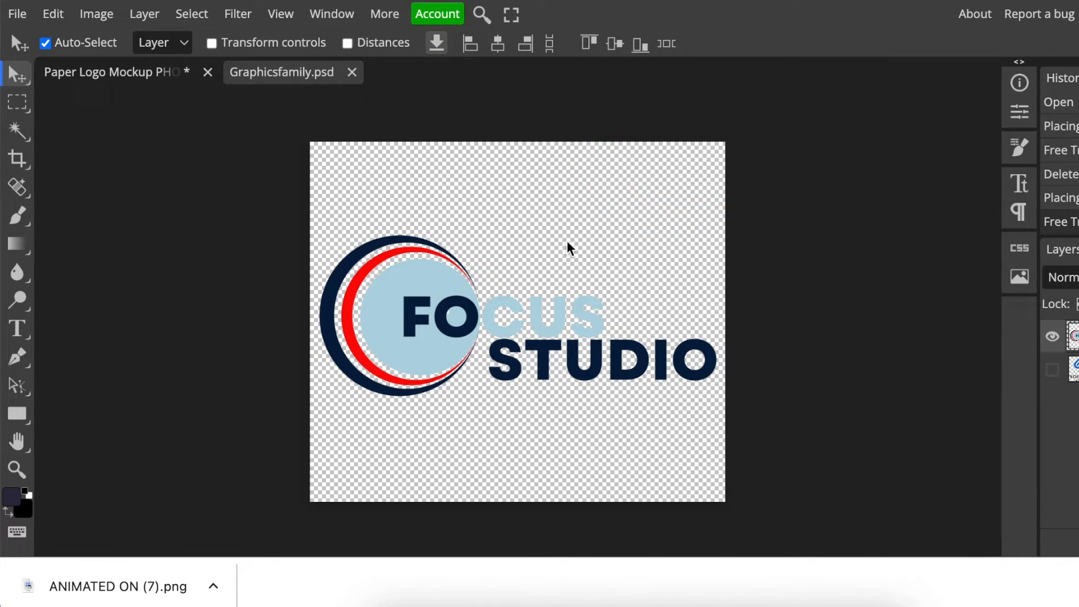
mouse_move(600, 403)
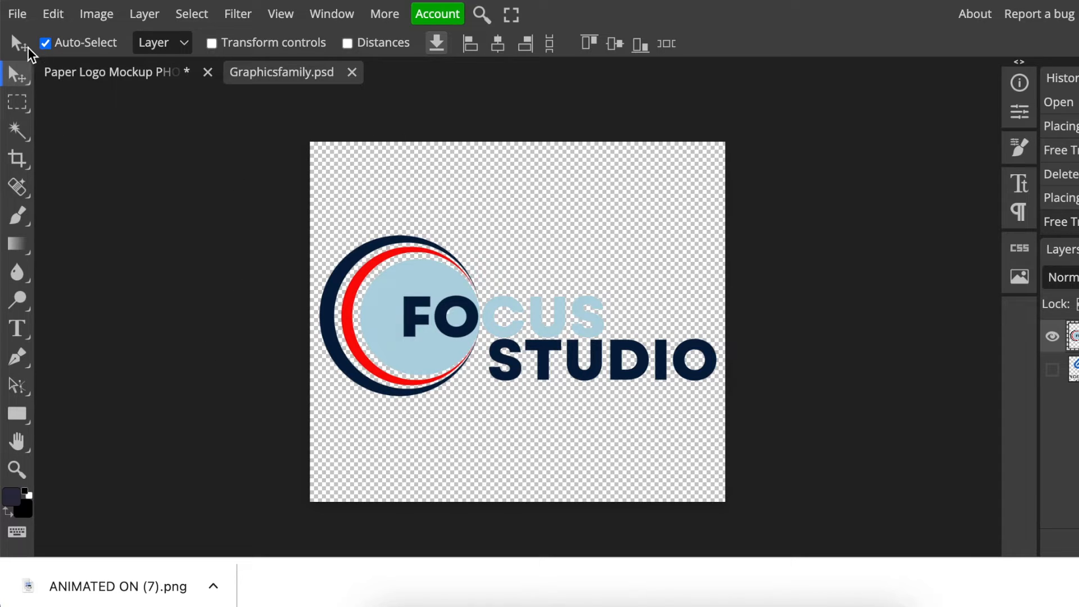
left_click(16, 13)
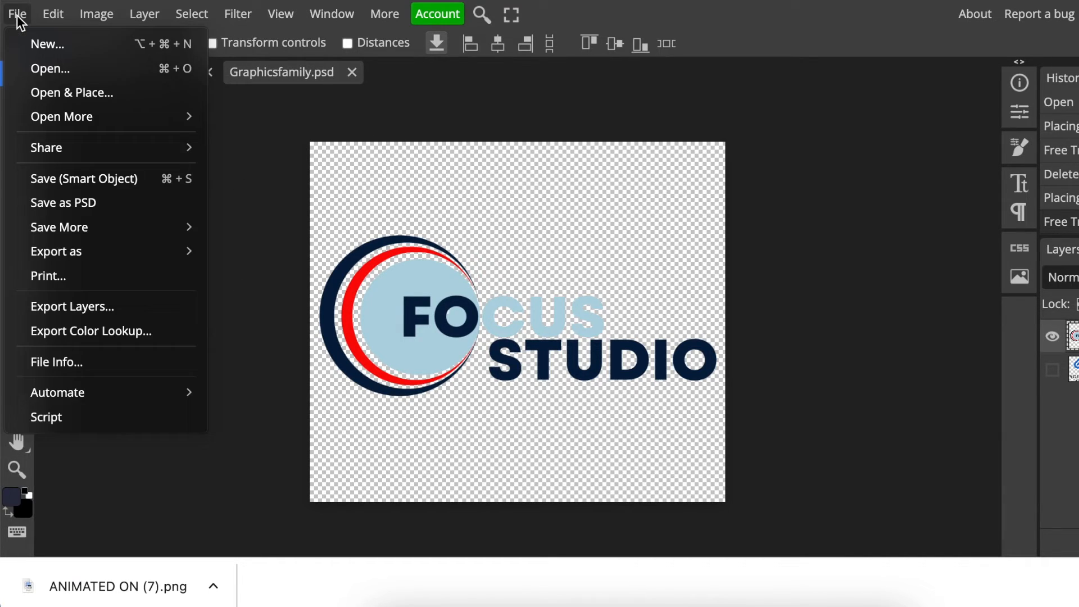
mouse_move(83, 178)
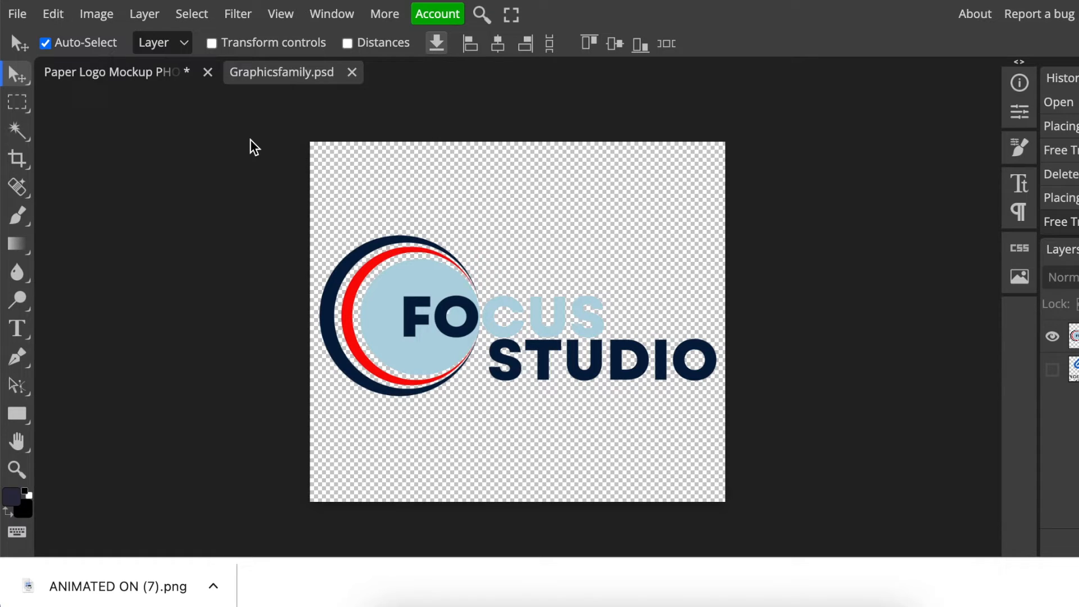
mouse_move(19, 42)
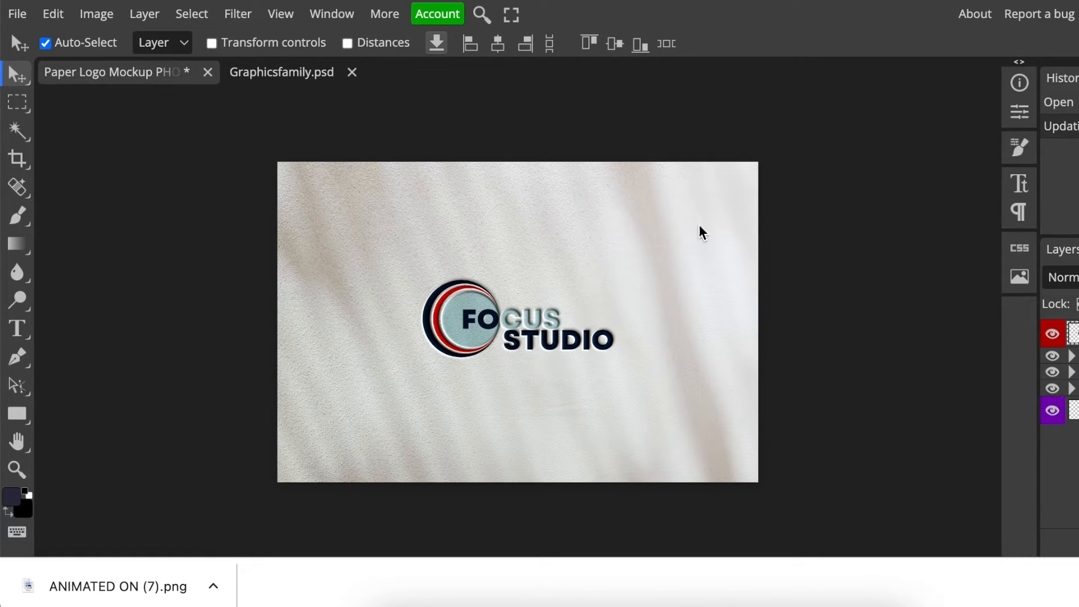
mouse_move(510, 410)
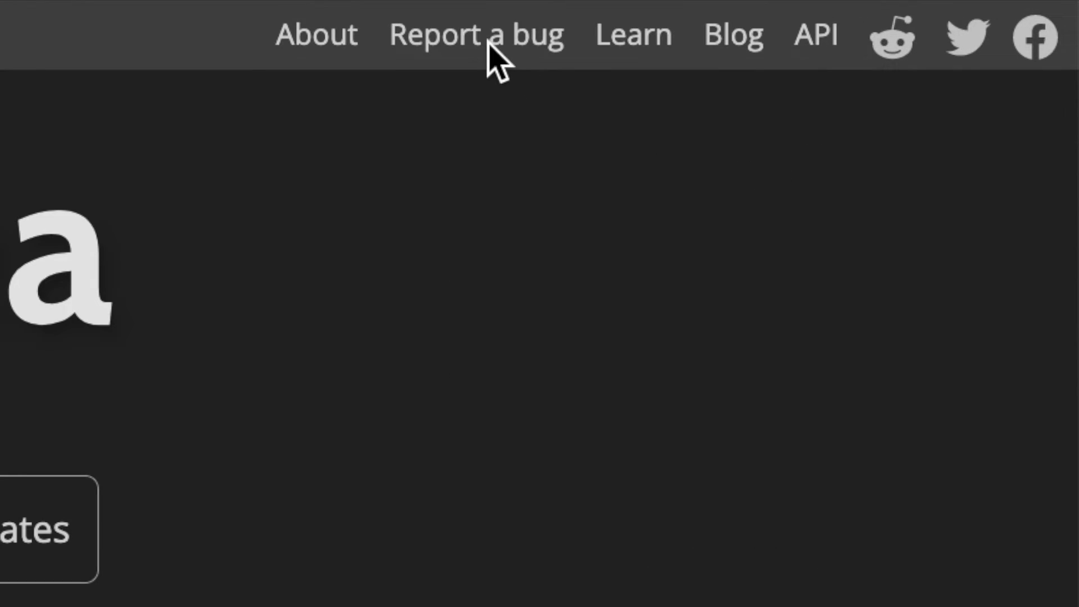
mouse_move(650, 52)
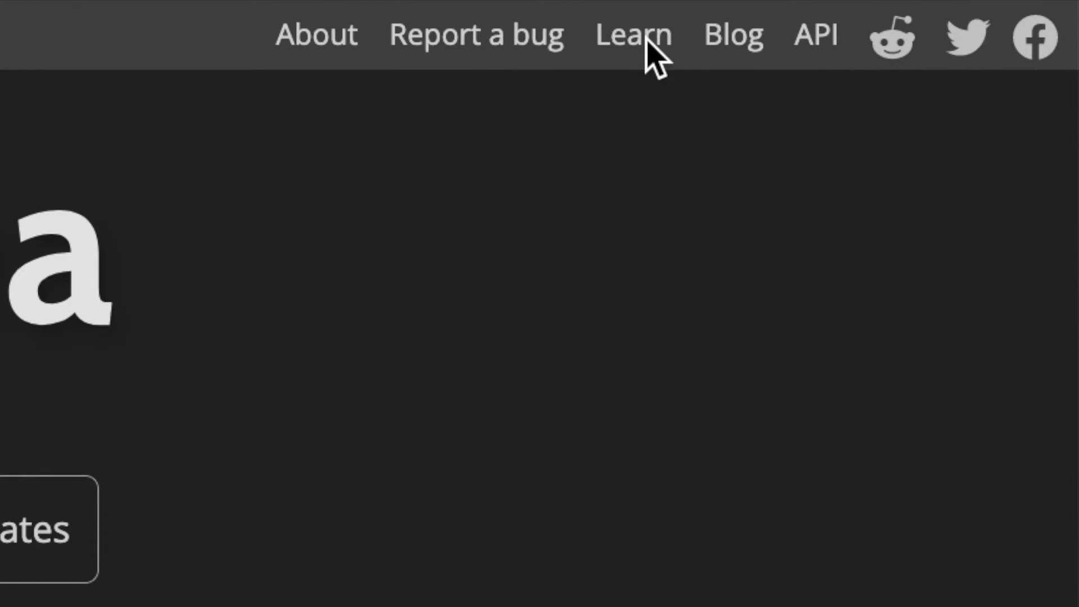
mouse_move(471, 55)
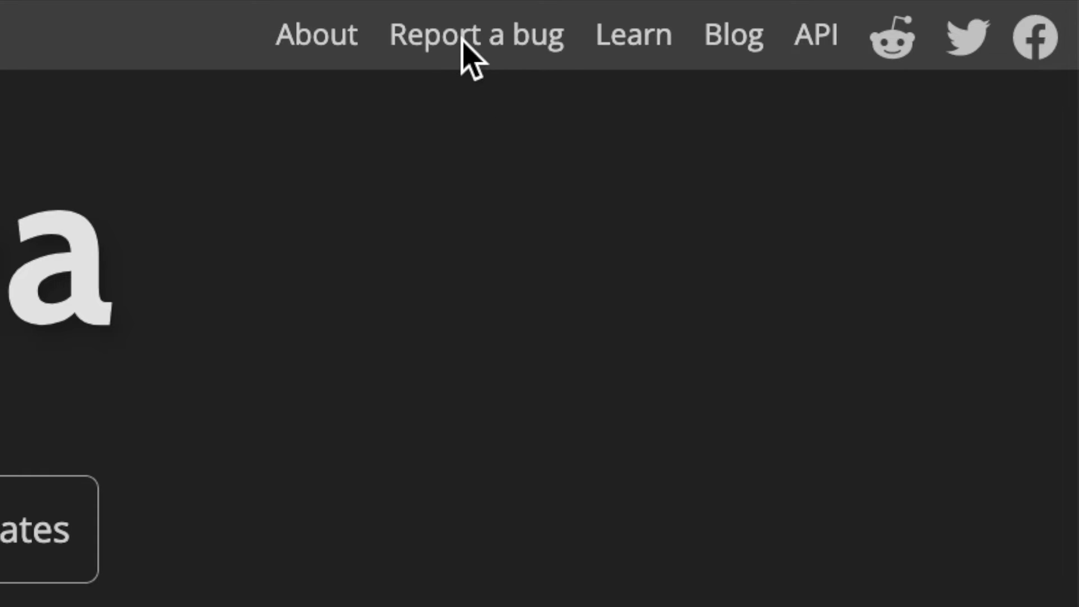
- Open Report a bug and scroll through the photopea GitHub issues list
left_click(475, 34)
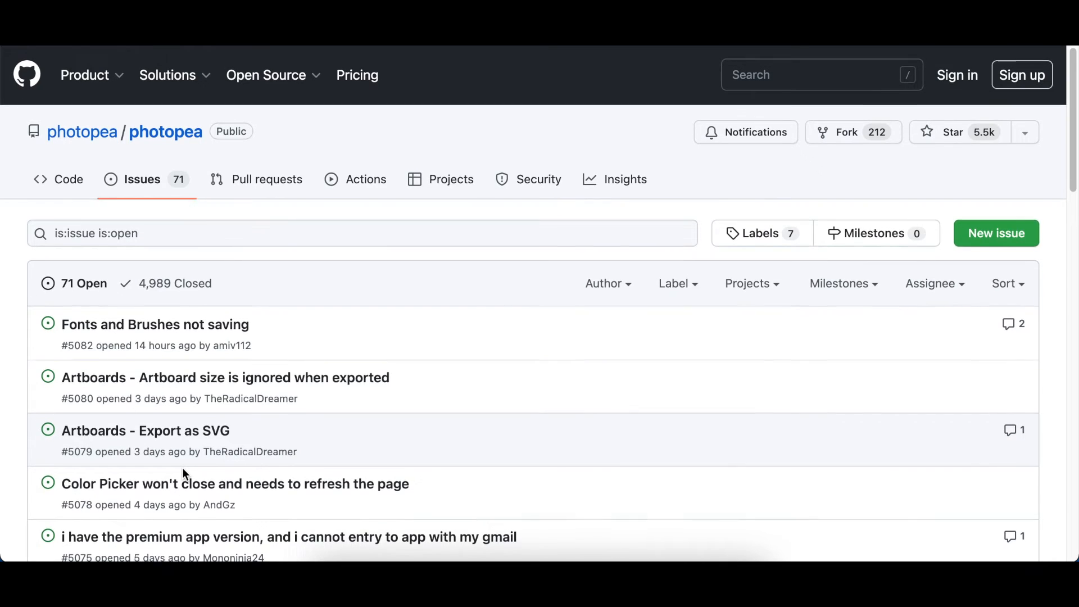
scroll("down", 3)
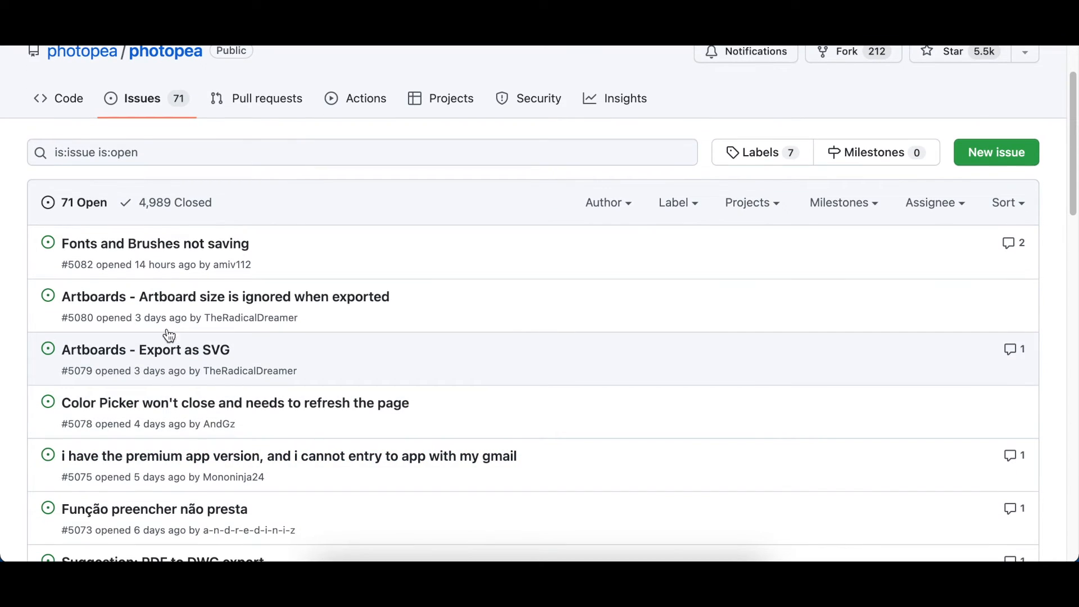
mouse_move(171, 305)
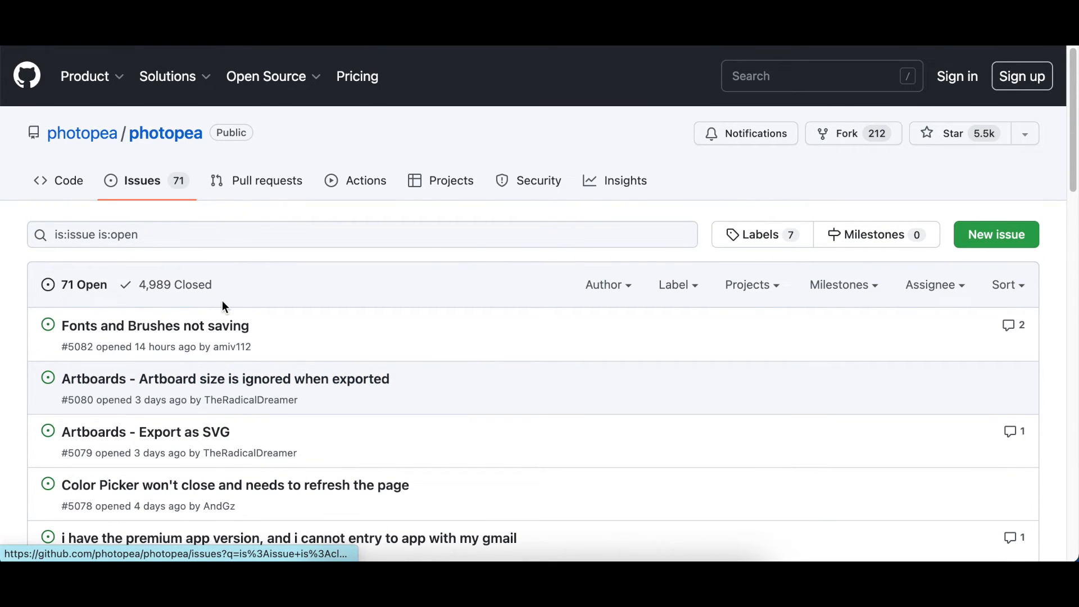
scroll("down", 3)
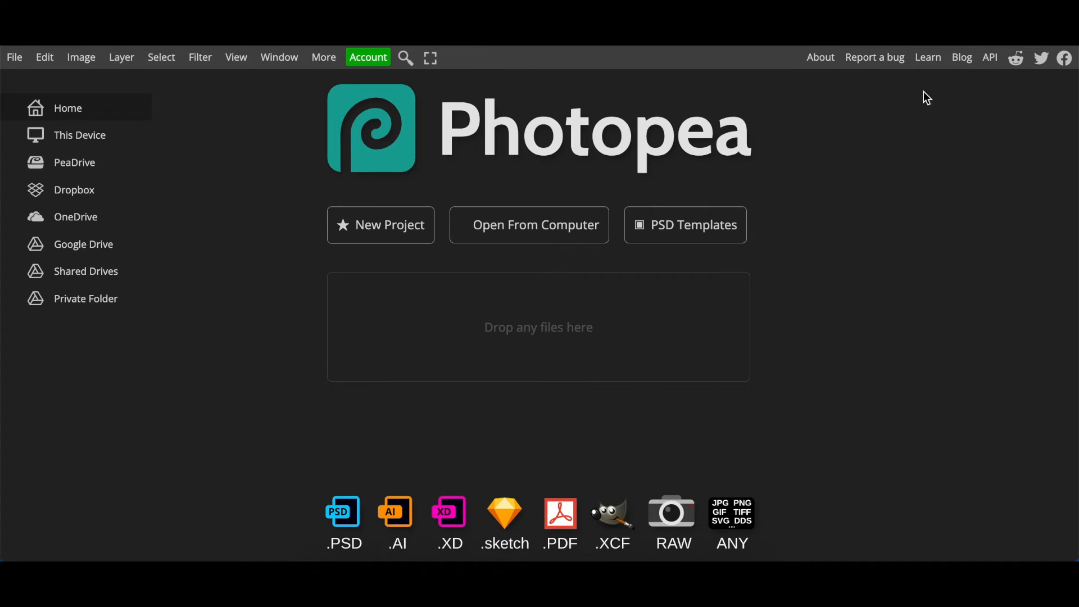
mouse_move(928, 57)
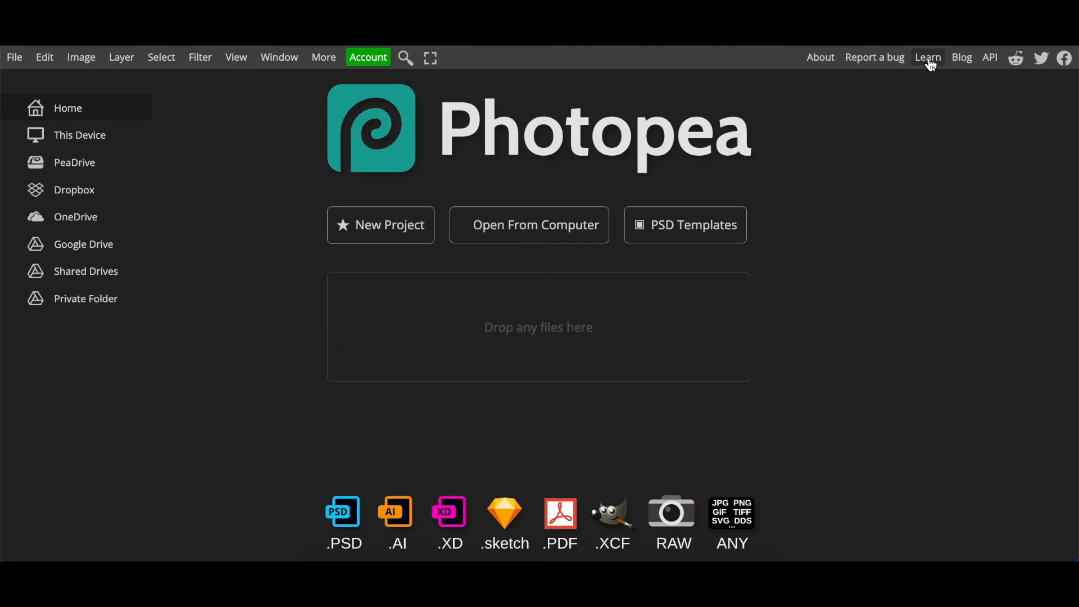
- Go from the Learn Photopea guide to its Tutorials article list
left_click(927, 58)
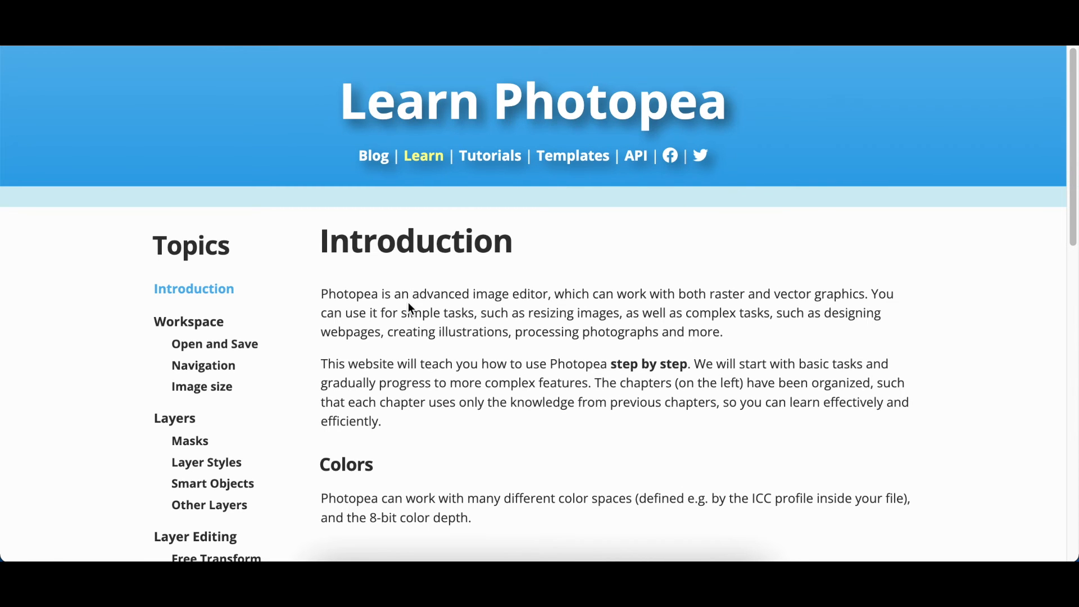
scroll("down", 3)
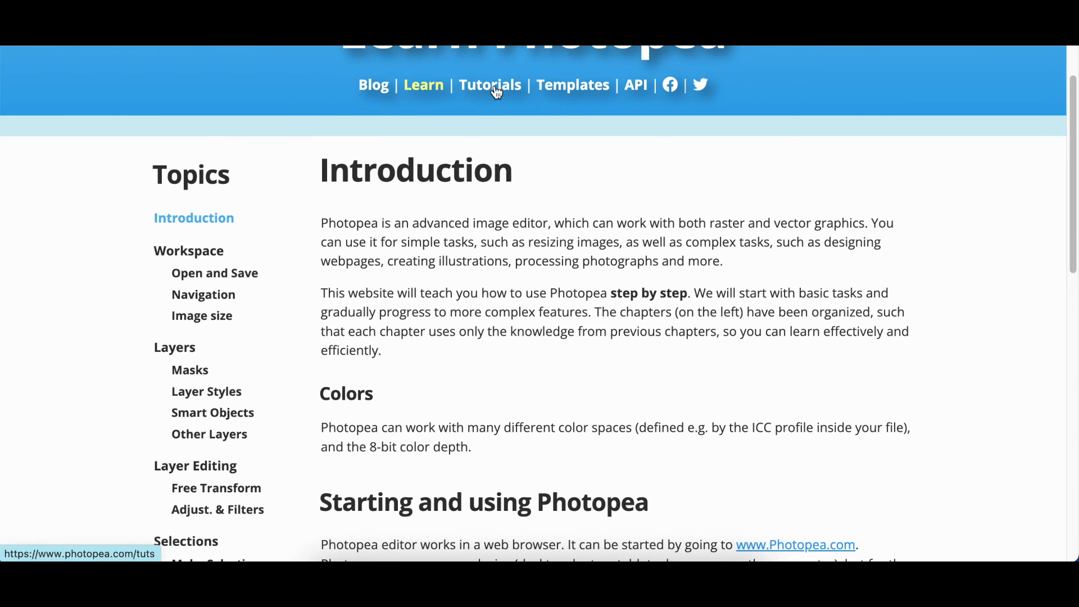
left_click(489, 83)
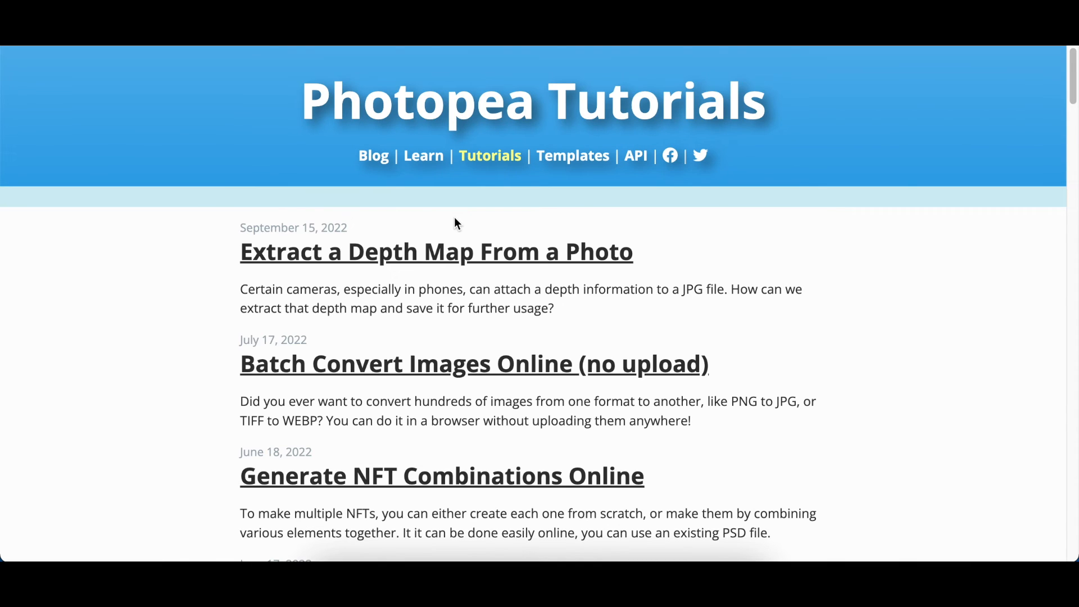